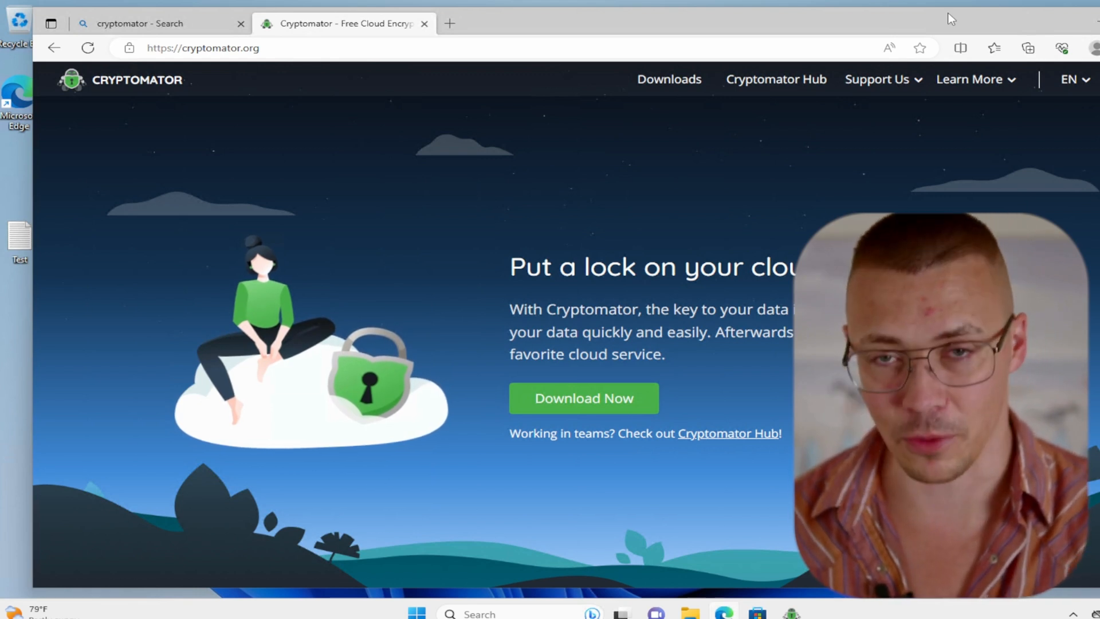
mouse_move(928, 28)
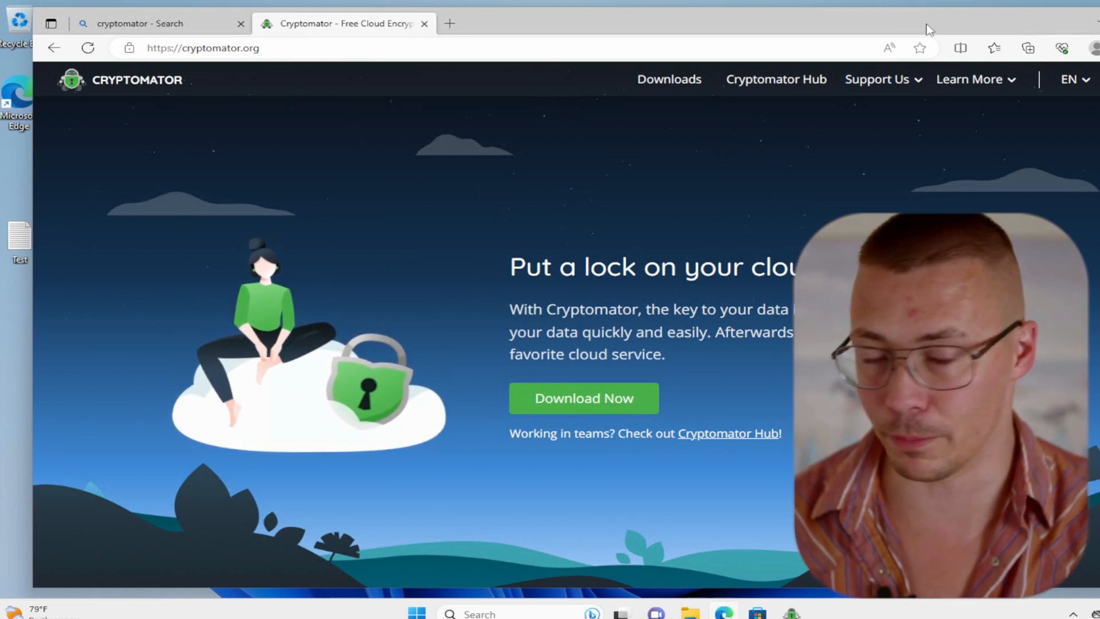
mouse_move(953, 25)
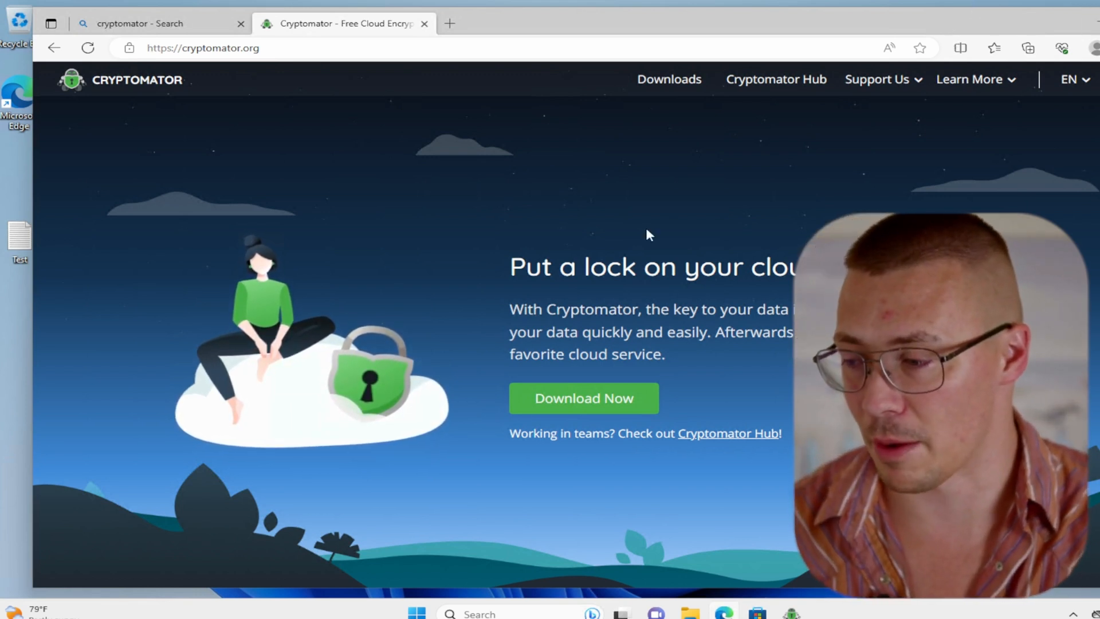
mouse_move(553, 391)
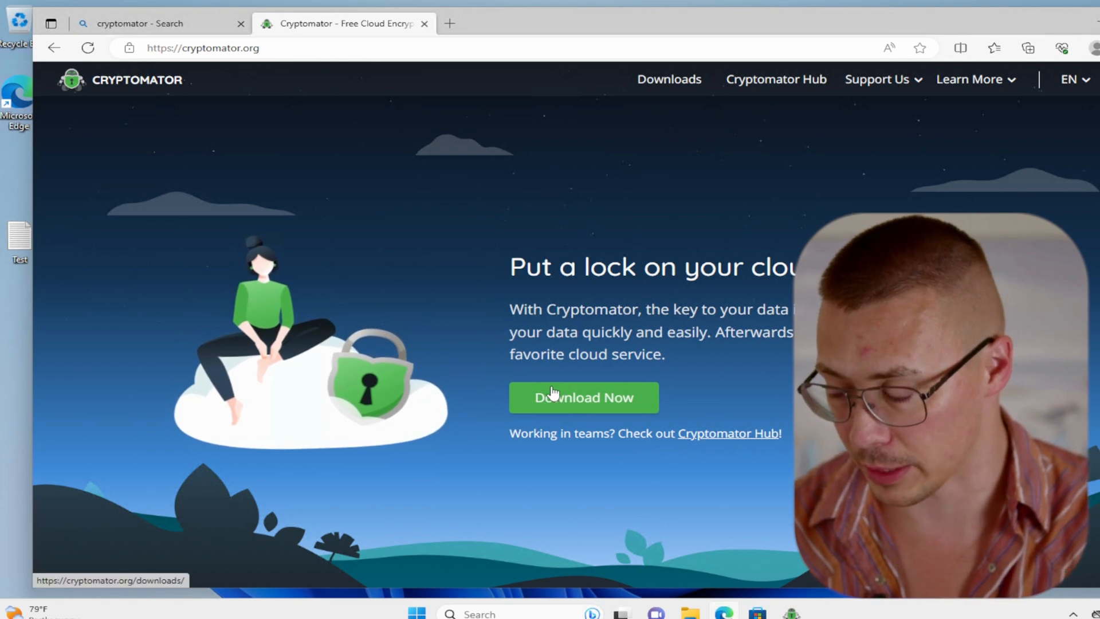
mouse_move(103, 95)
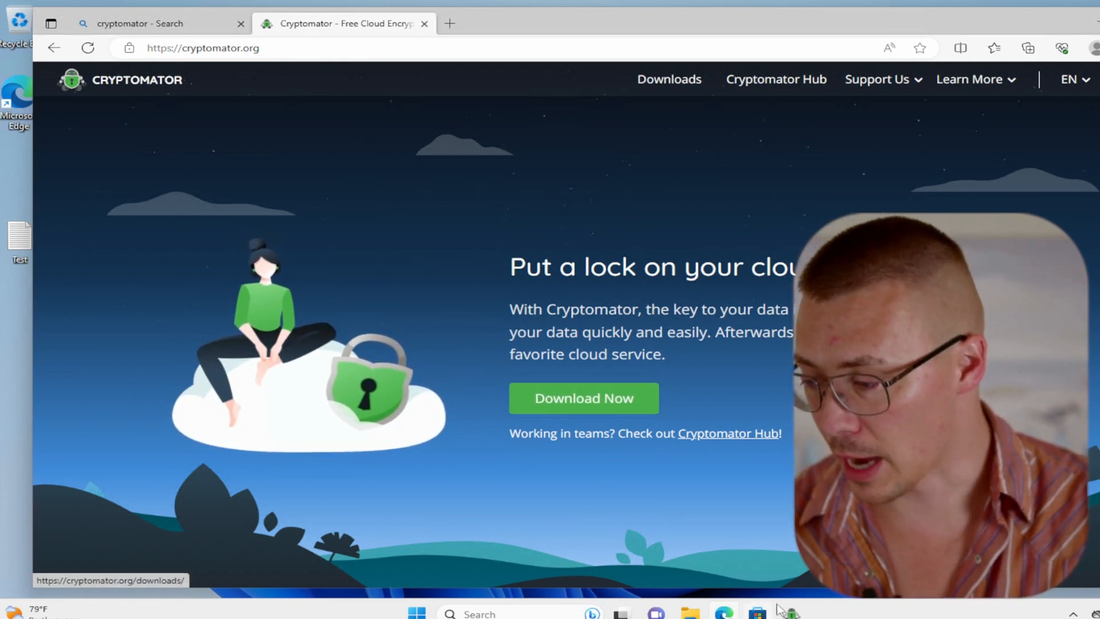
Step: Launch Cryptomator so its main window shows an empty vault list
click(790, 612)
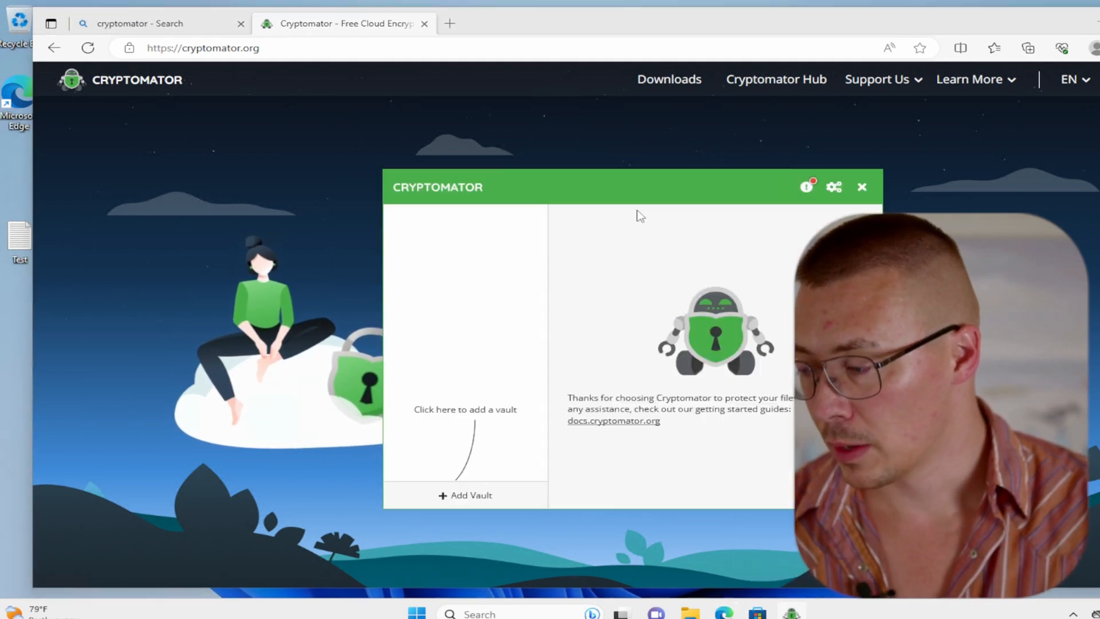
mouse_move(650, 211)
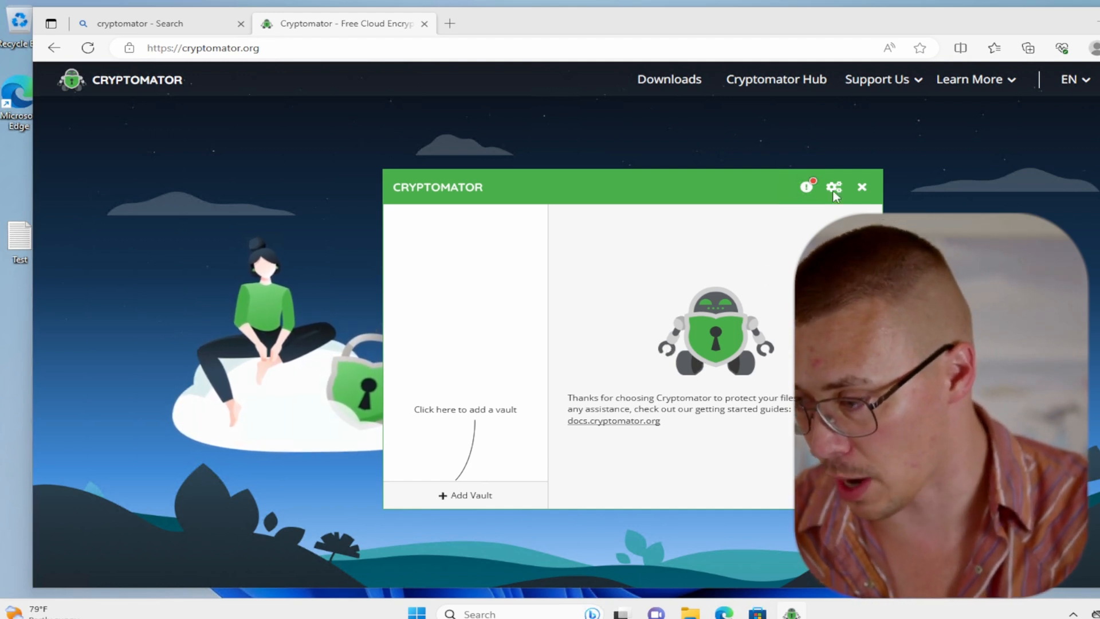
Step: Show Cryptomator Preferences on the Virtual Drive page with the browser minimized
click(834, 186)
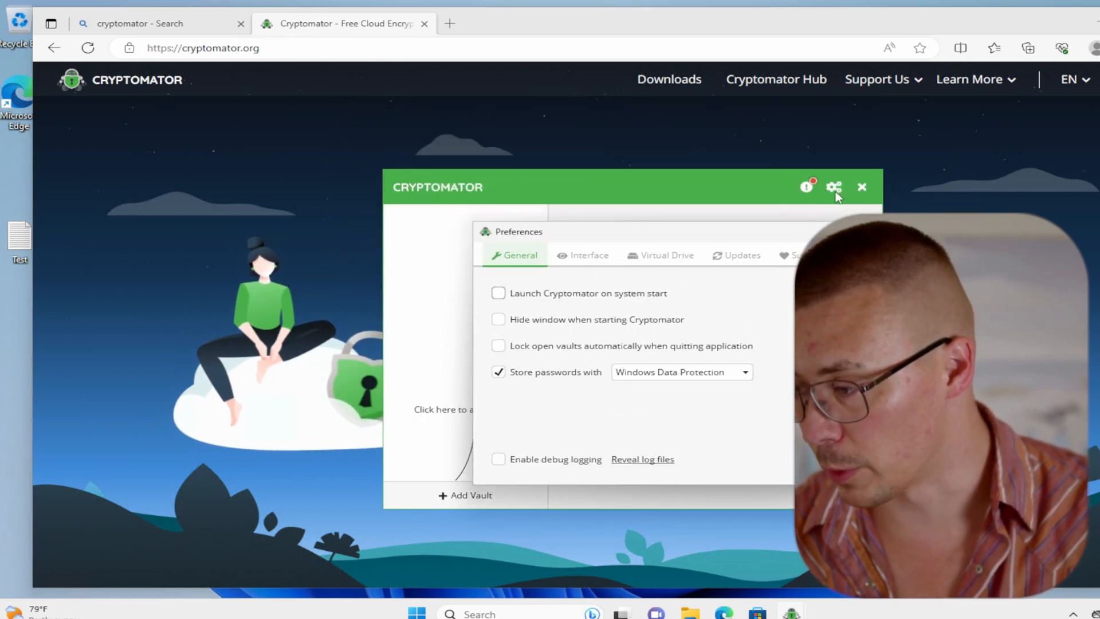
click(861, 186)
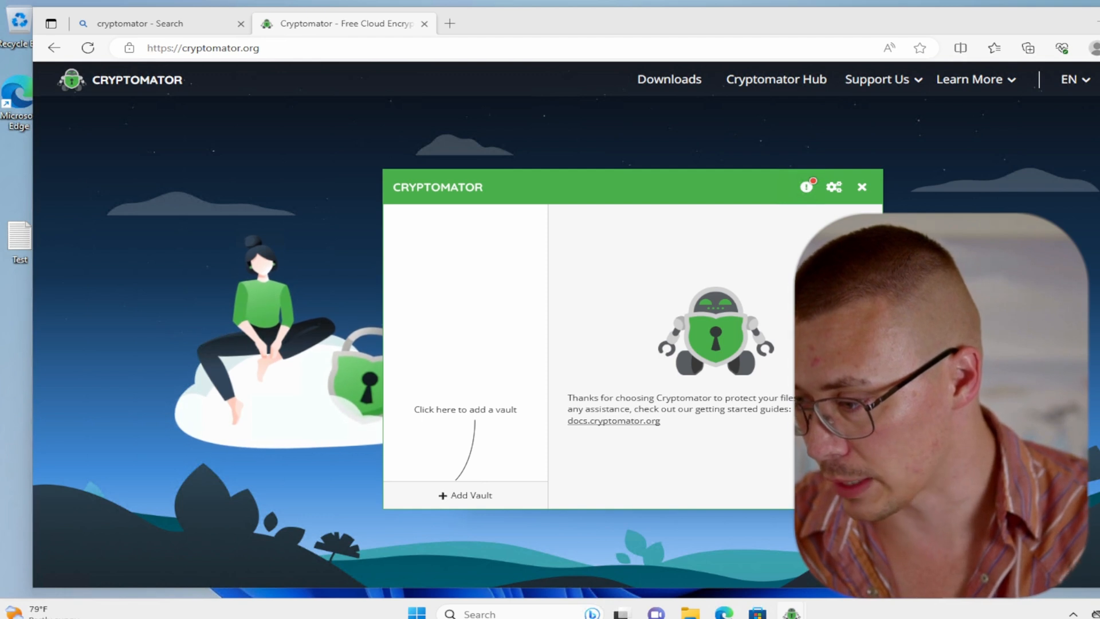
click(834, 187)
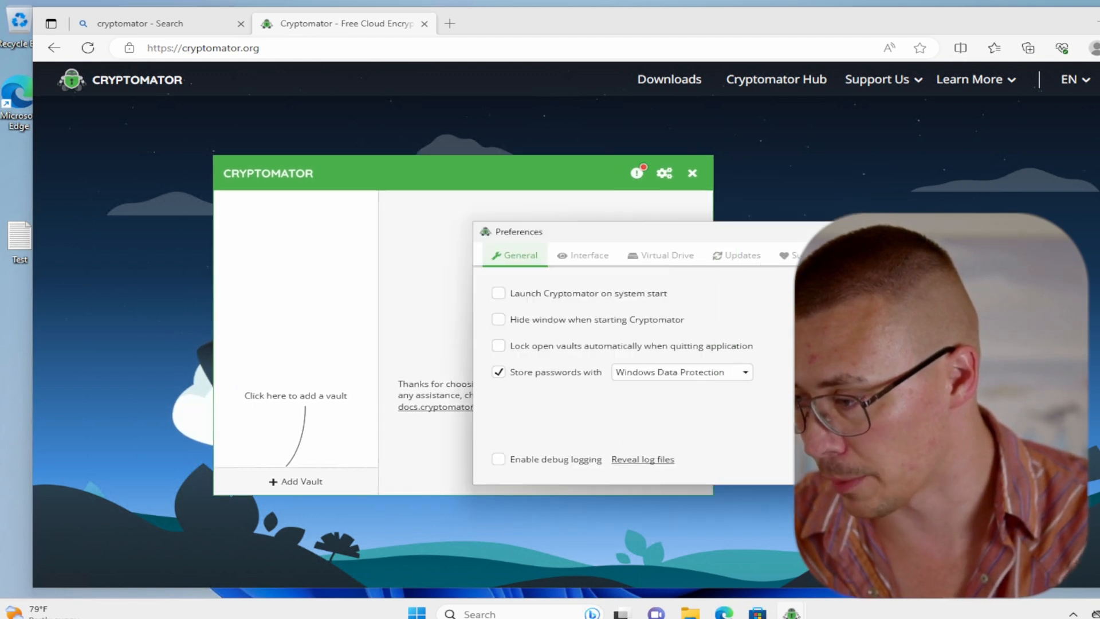
click(692, 171)
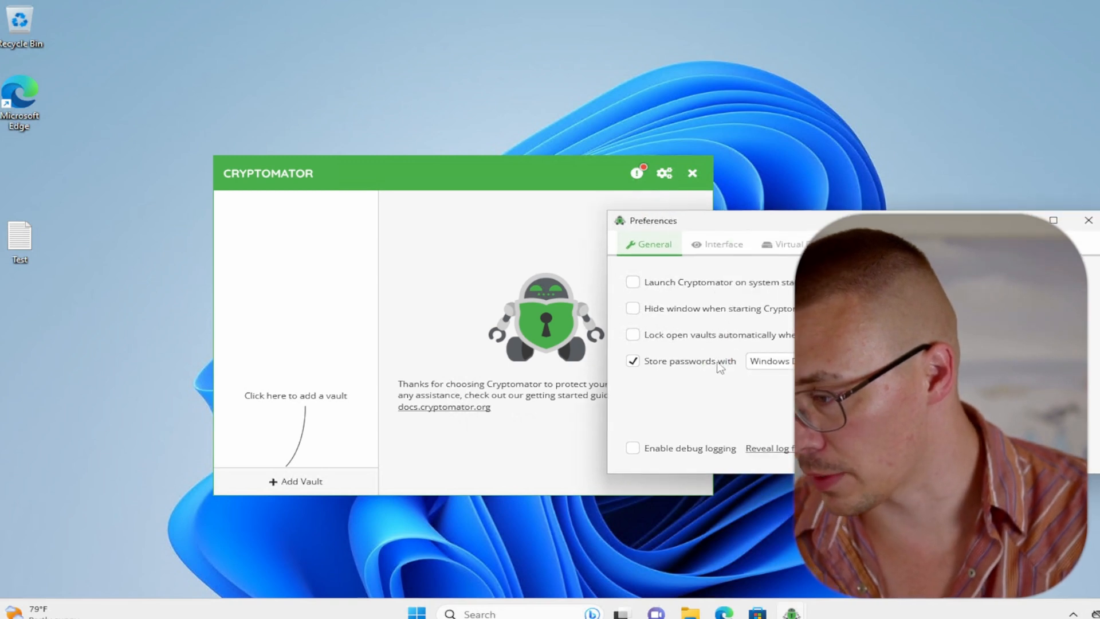
click(784, 243)
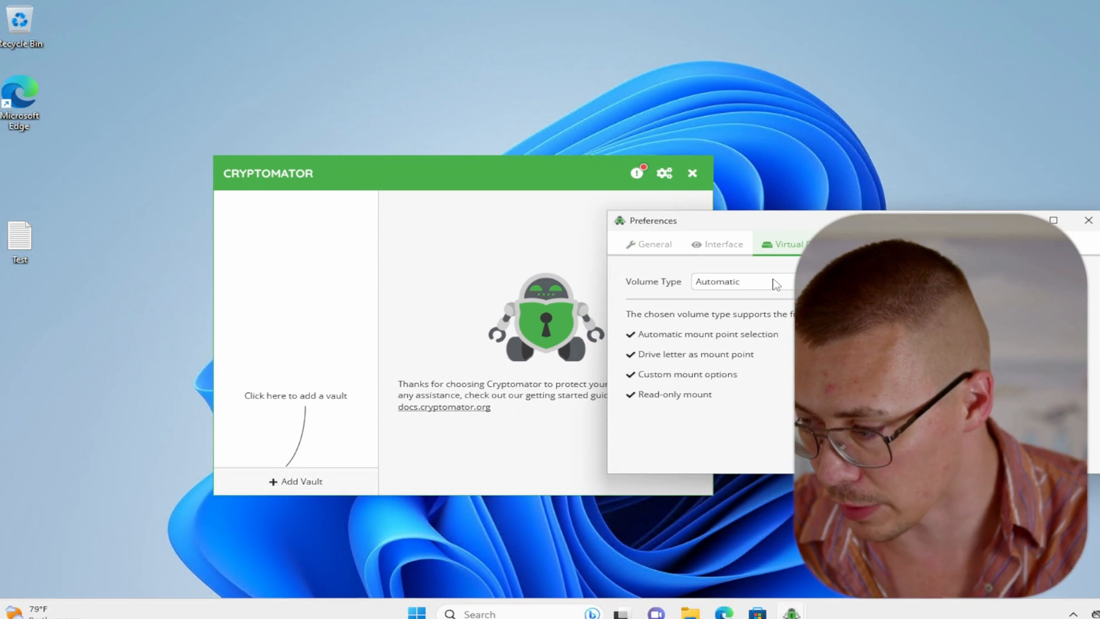
click(738, 282)
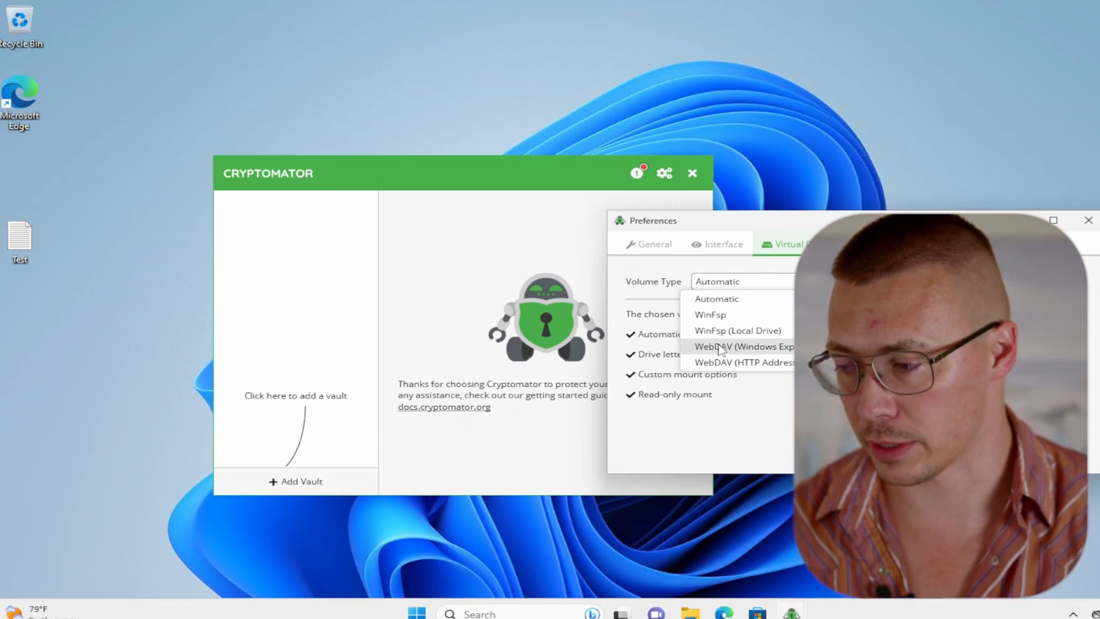
mouse_move(697, 362)
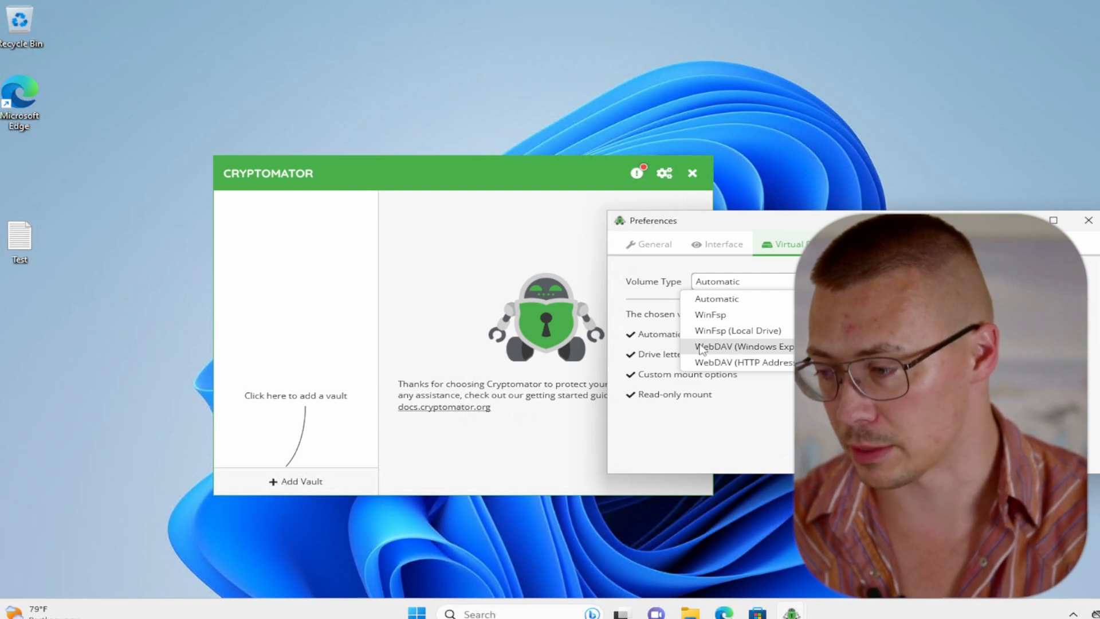
mouse_move(742, 361)
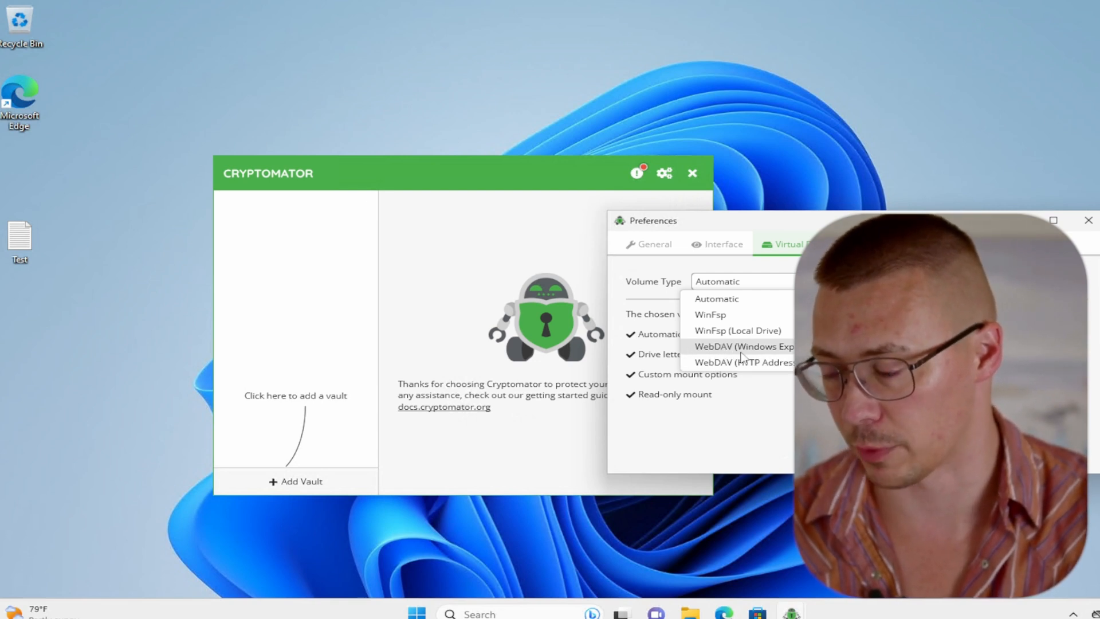
mouse_move(711, 314)
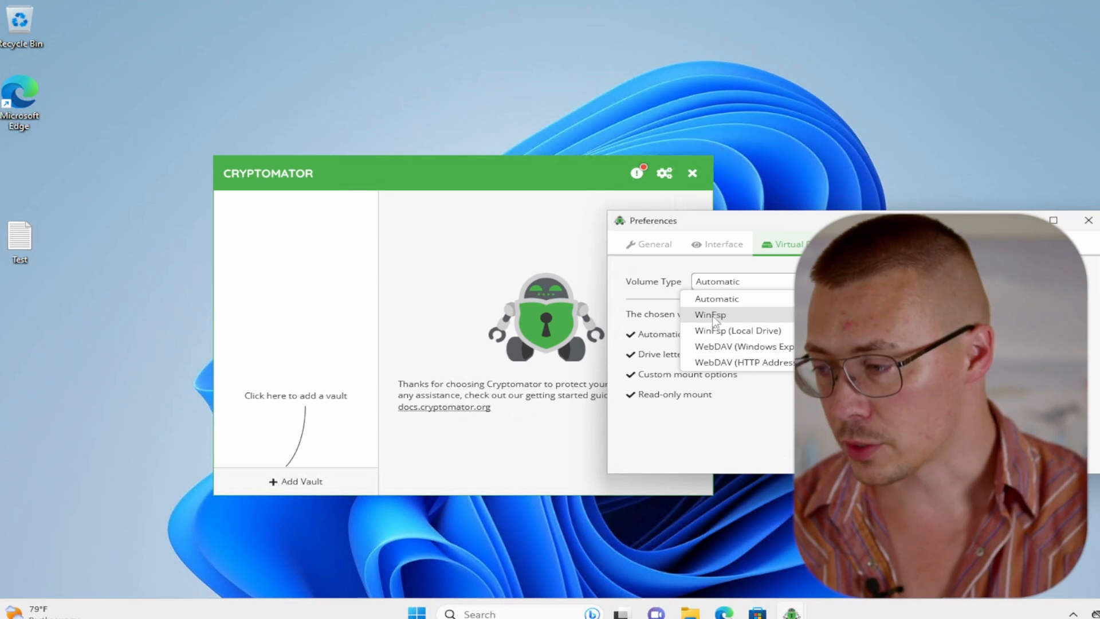
mouse_move(736, 346)
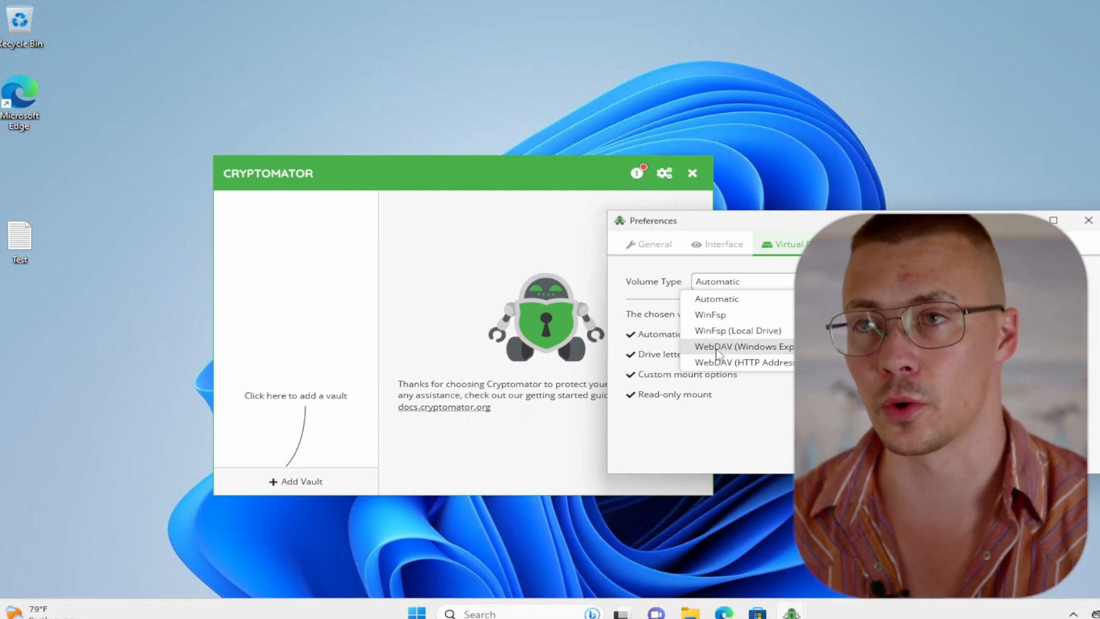
mouse_move(729, 362)
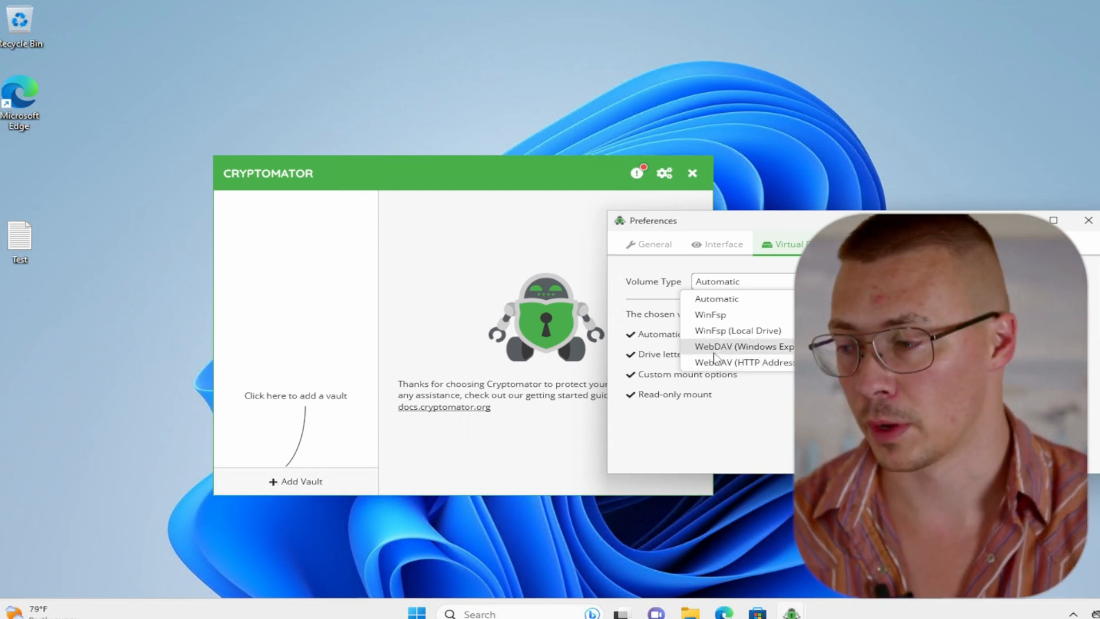
mouse_move(732, 330)
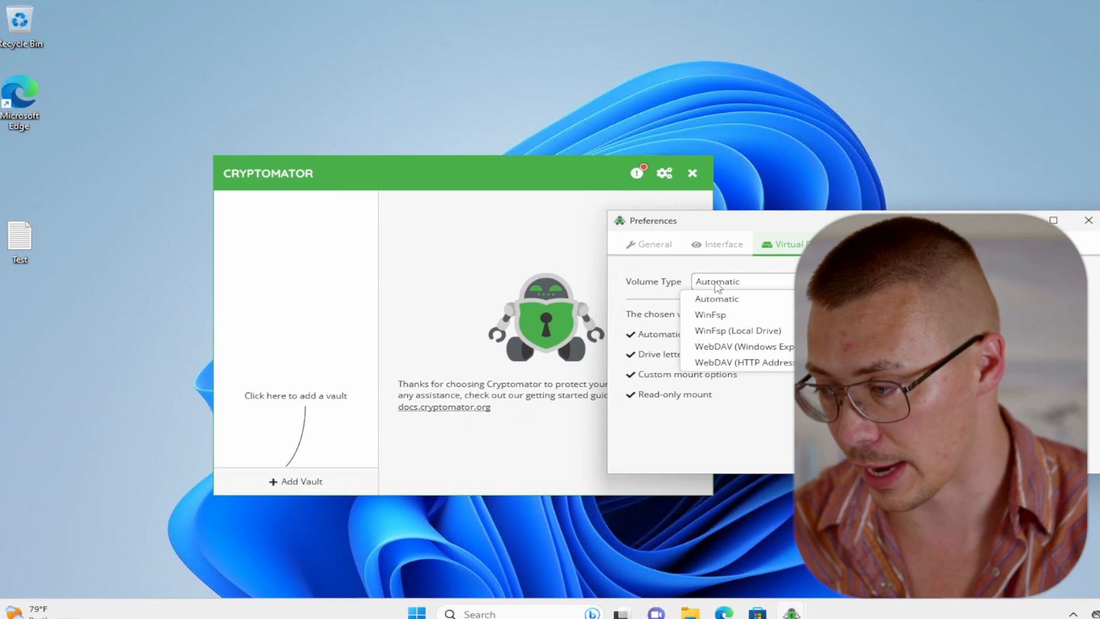
click(716, 298)
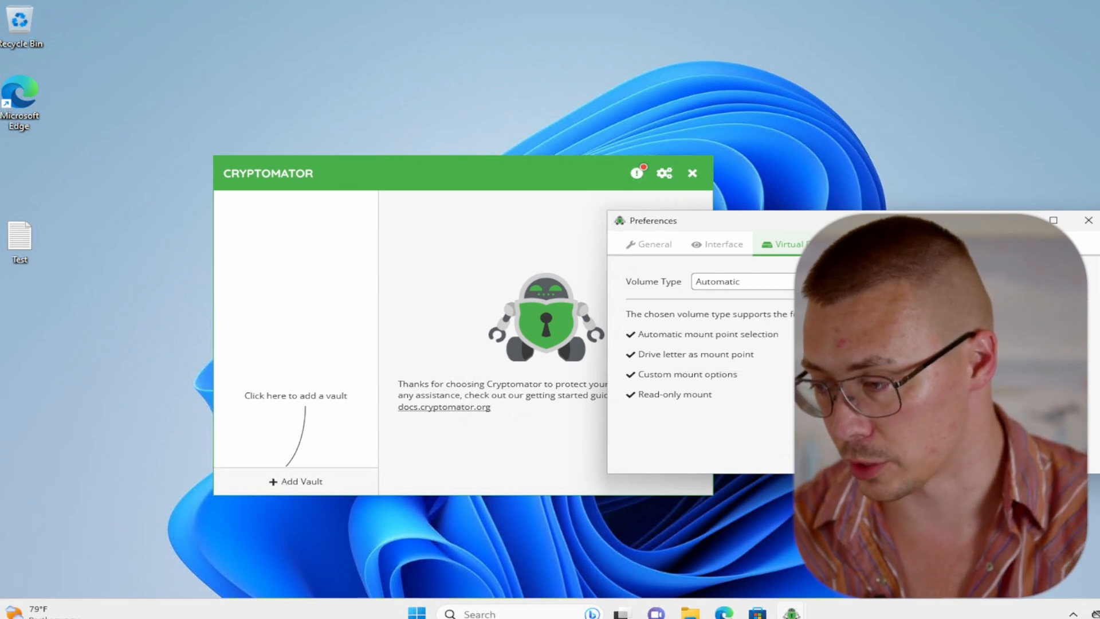
Step: Close Preferences and start adding a new vault
click(1086, 220)
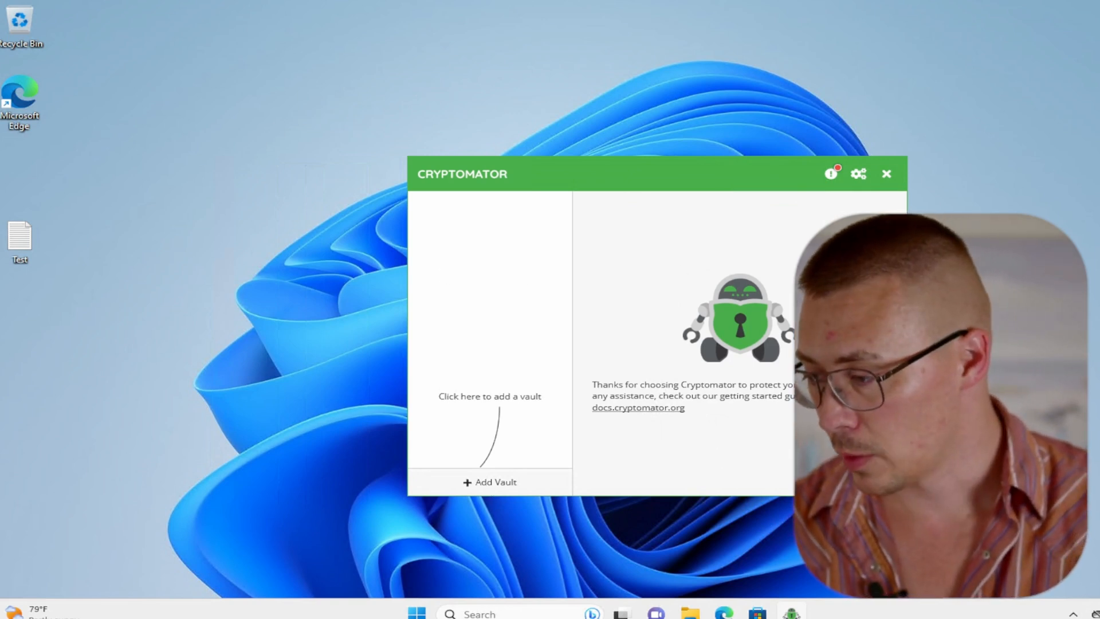
mouse_move(490, 494)
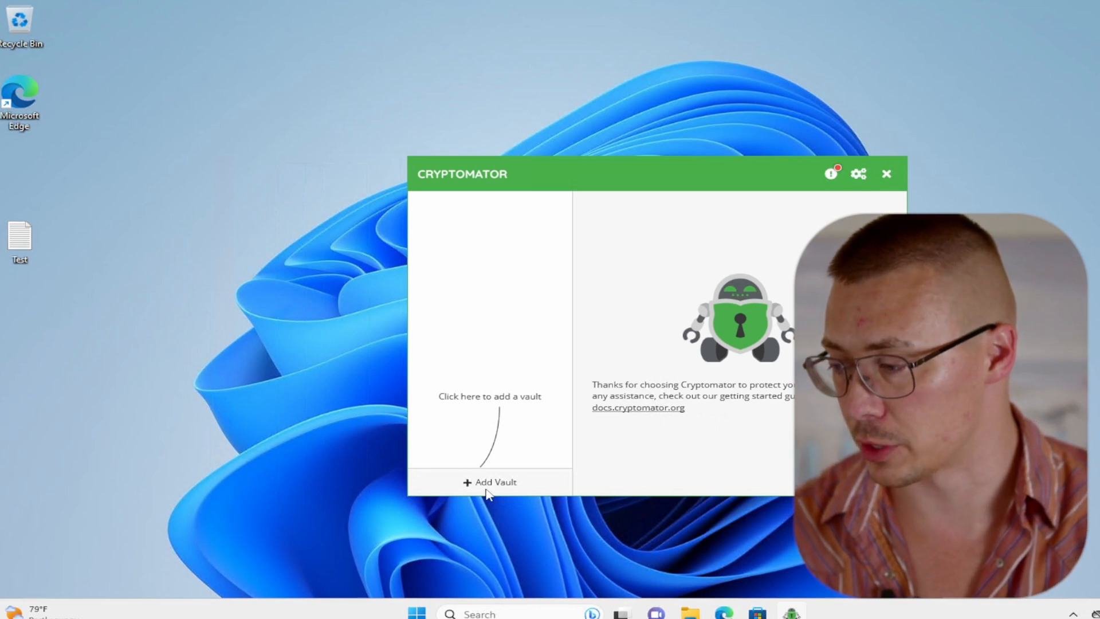
click(489, 481)
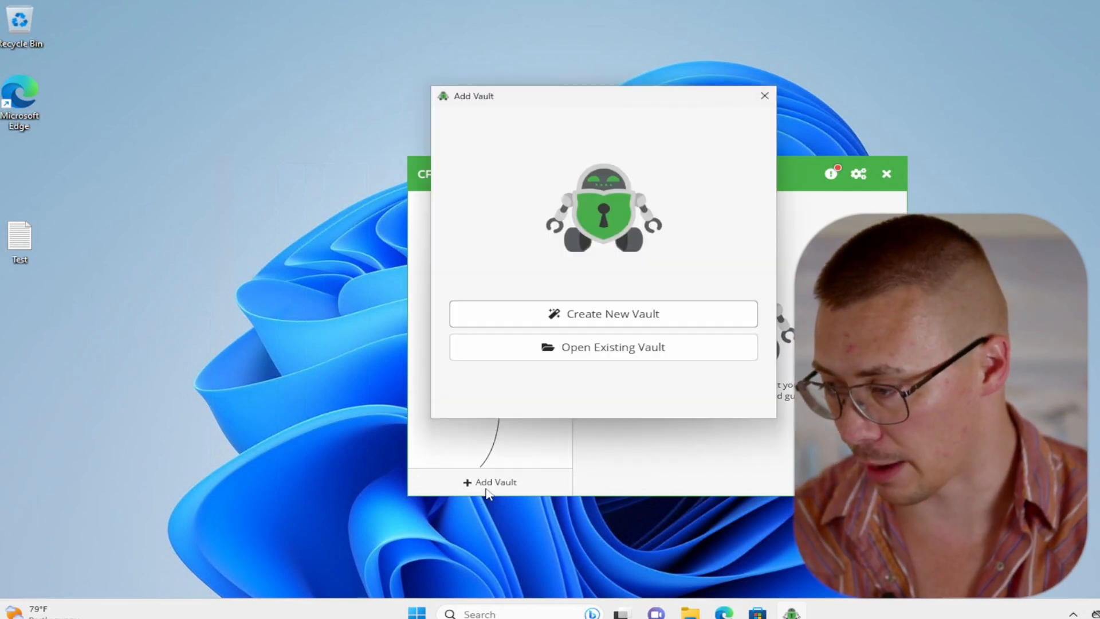
mouse_move(601, 365)
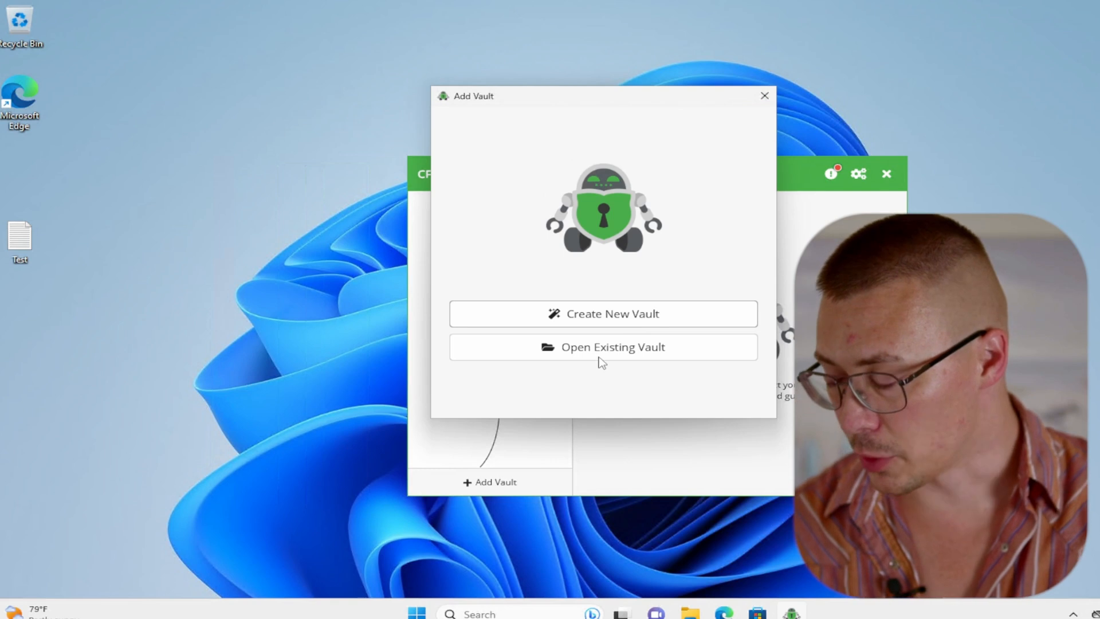
mouse_move(598, 357)
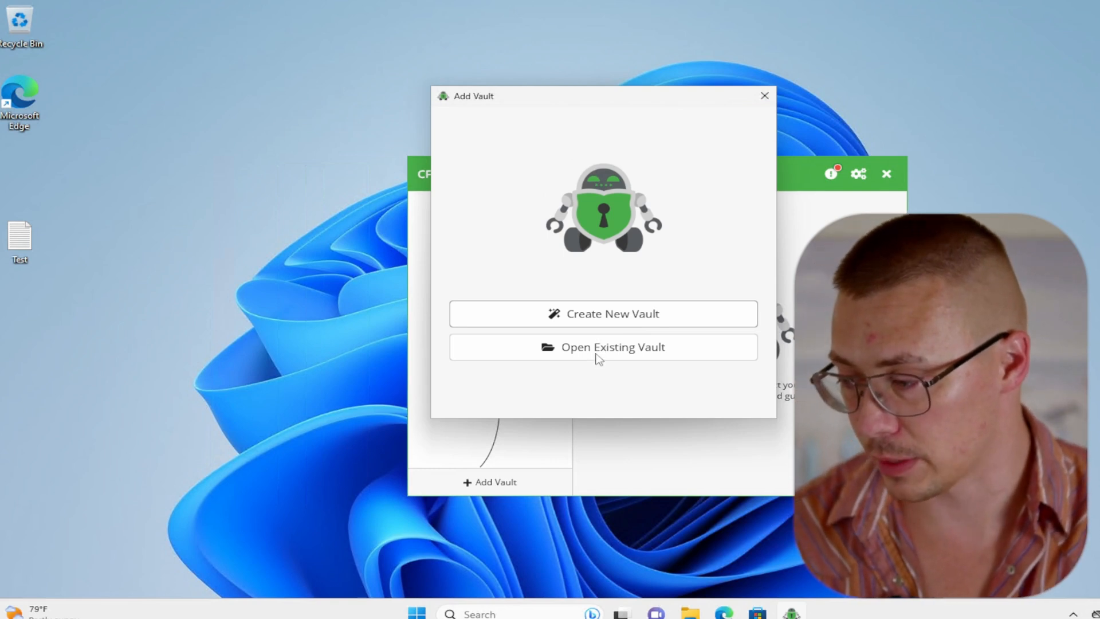
mouse_move(610, 330)
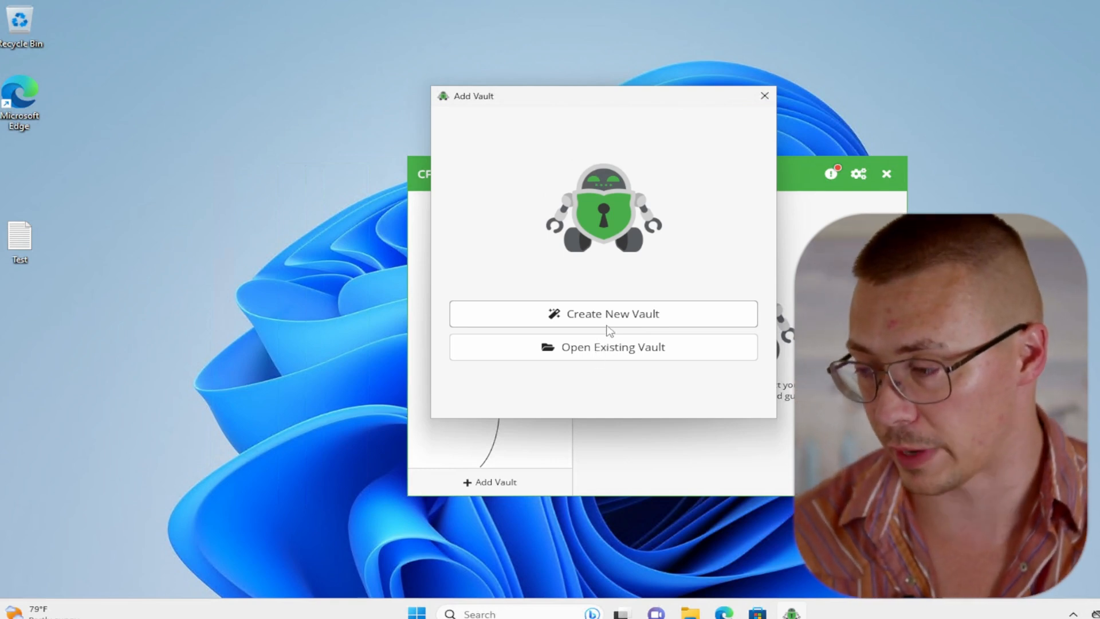
mouse_move(586, 353)
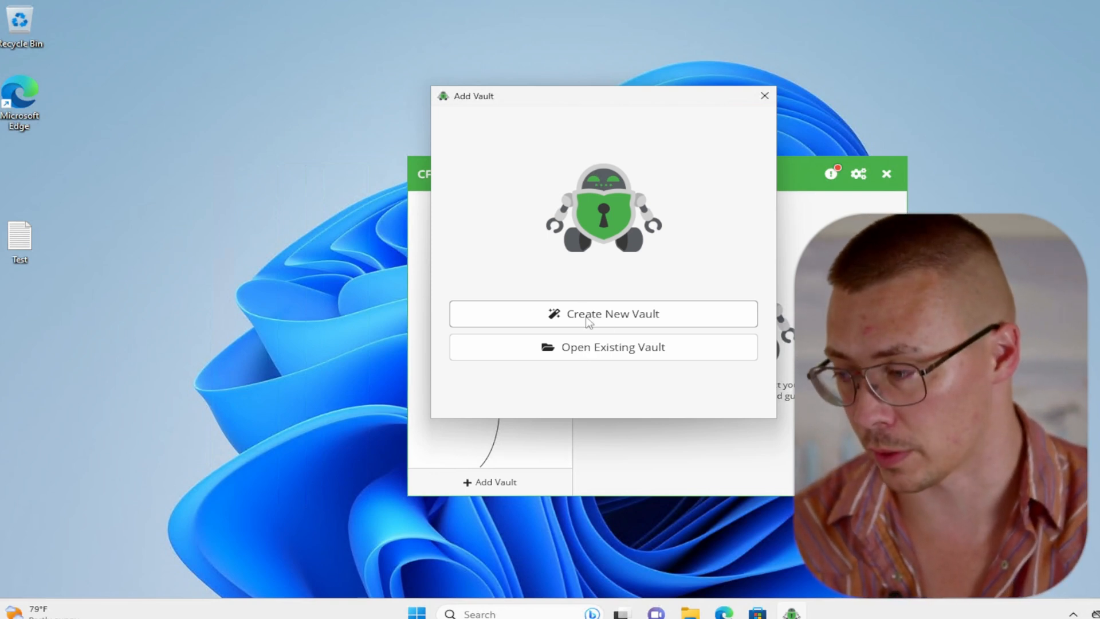
Step: Create a new vault named 'Test' and continue to the storage location step
click(603, 314)
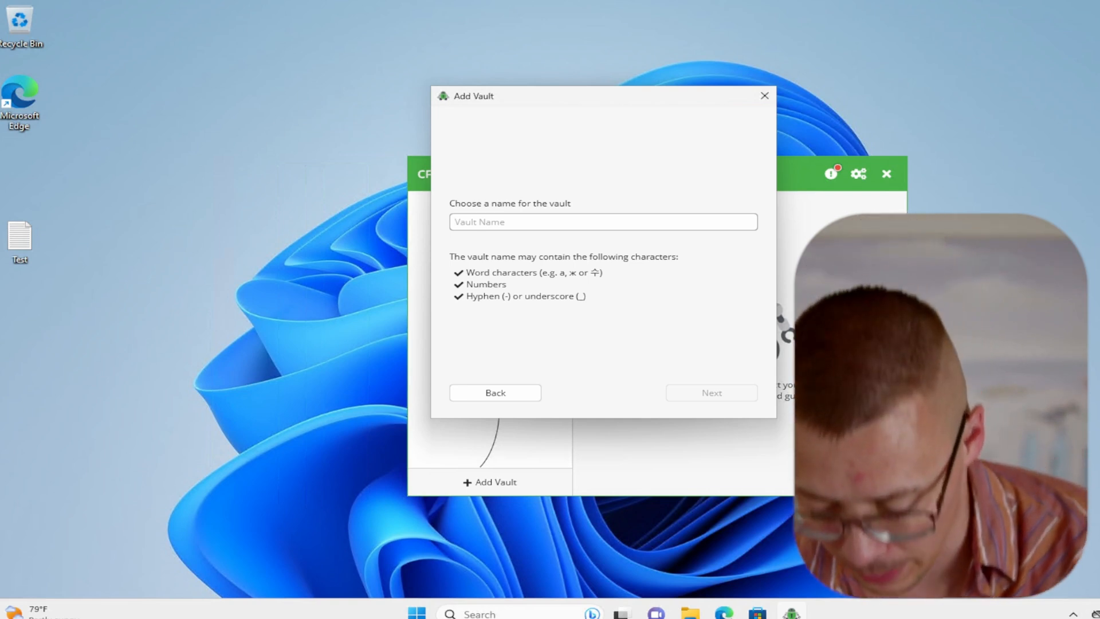
text(Test)
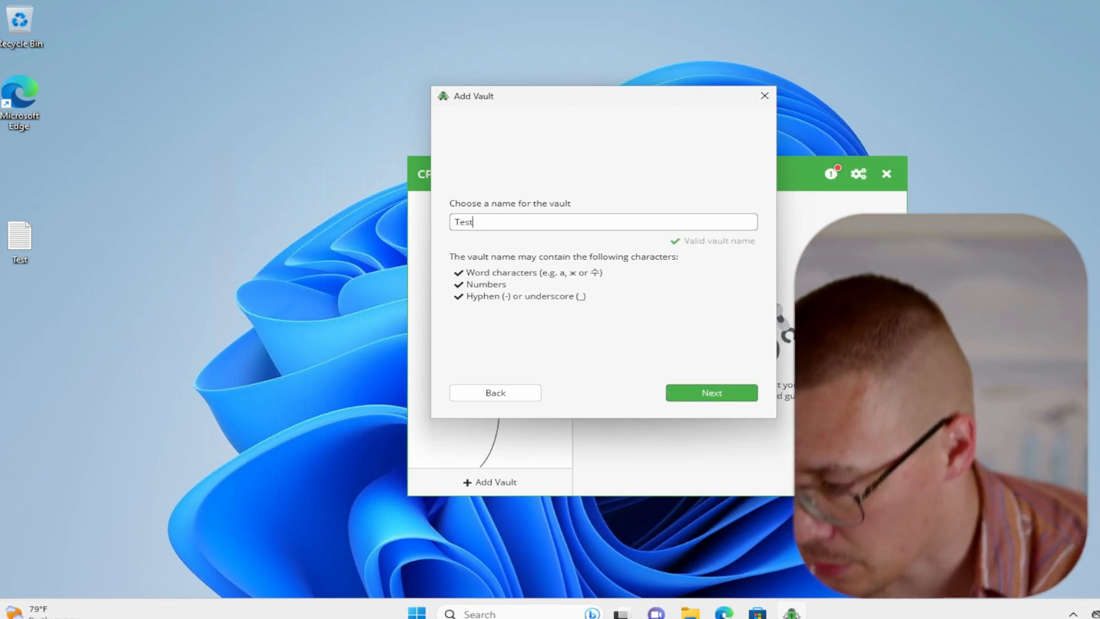
click(711, 392)
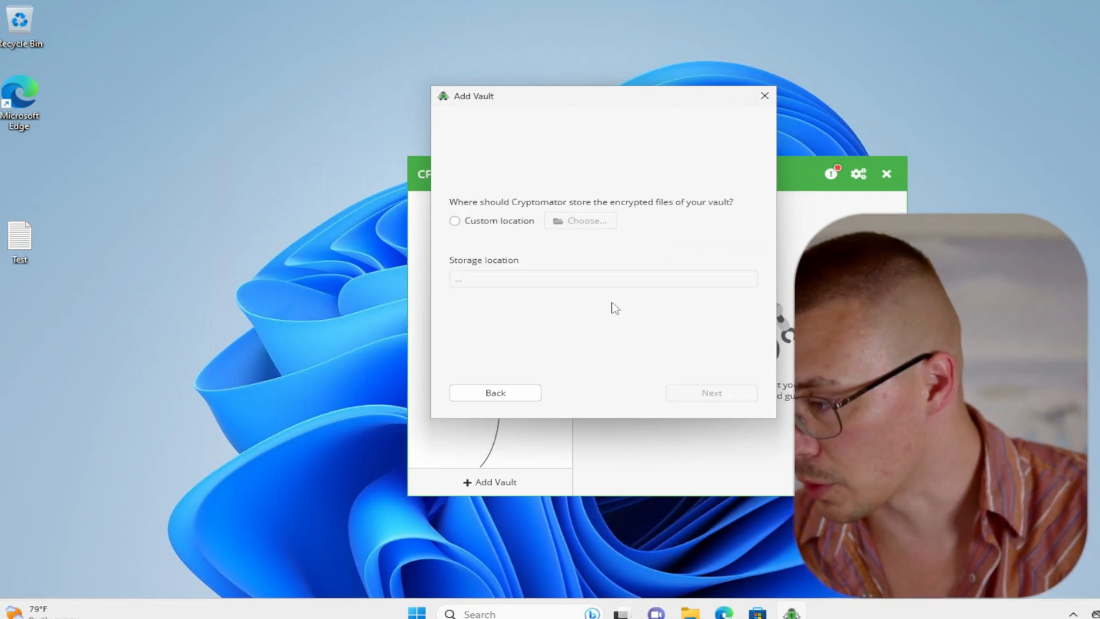
mouse_move(520, 211)
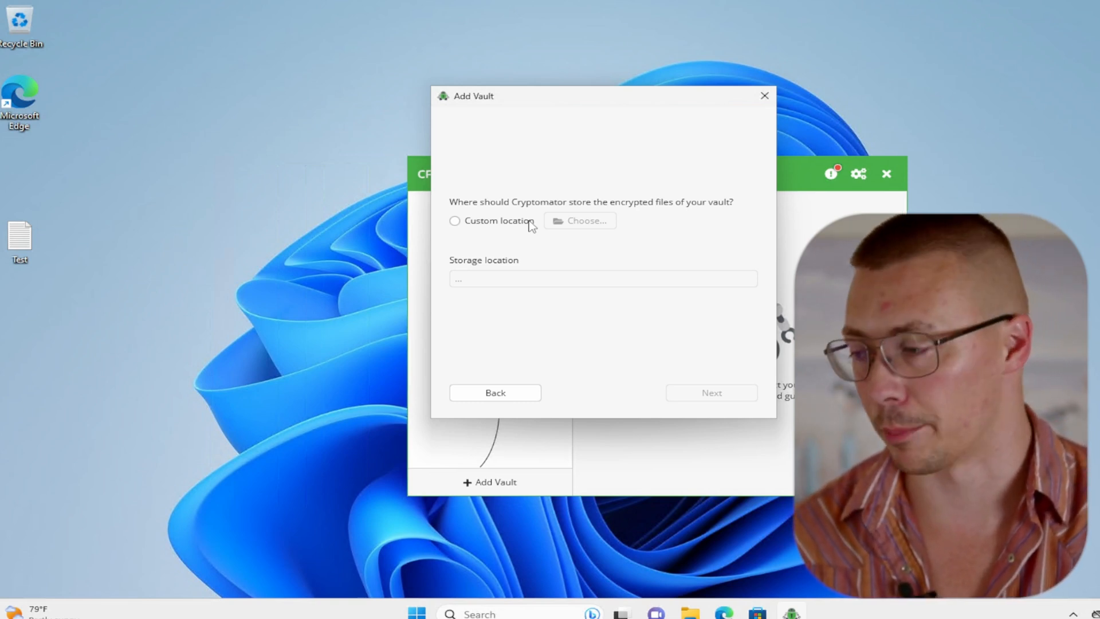
Step: Store the vault in a custom location inside OneDrive and continue to the password step
click(454, 221)
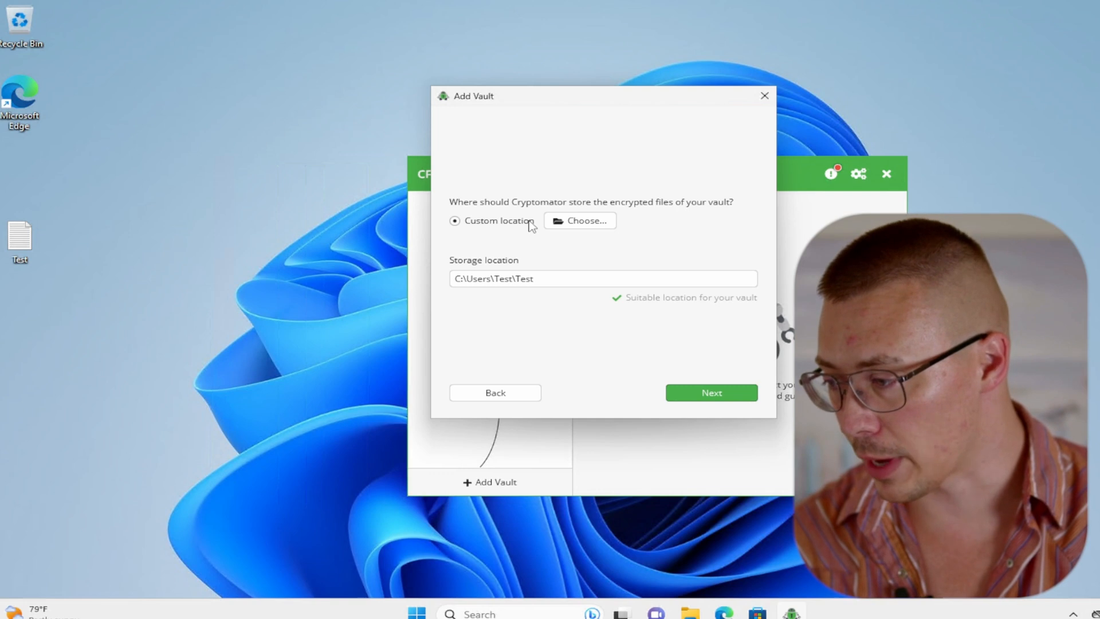
click(579, 221)
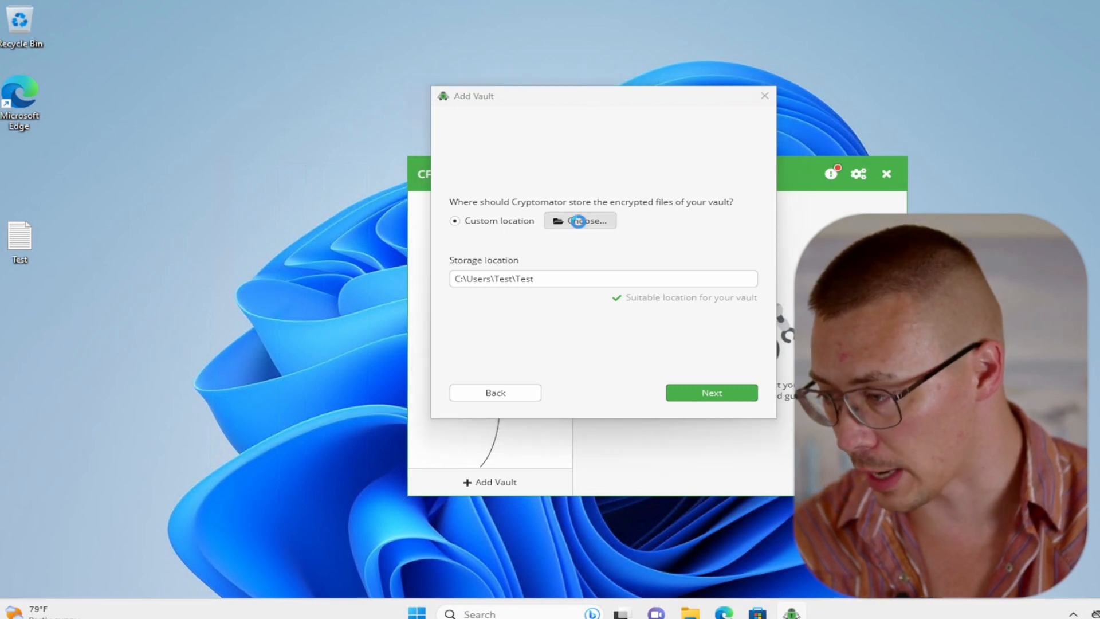
click(579, 221)
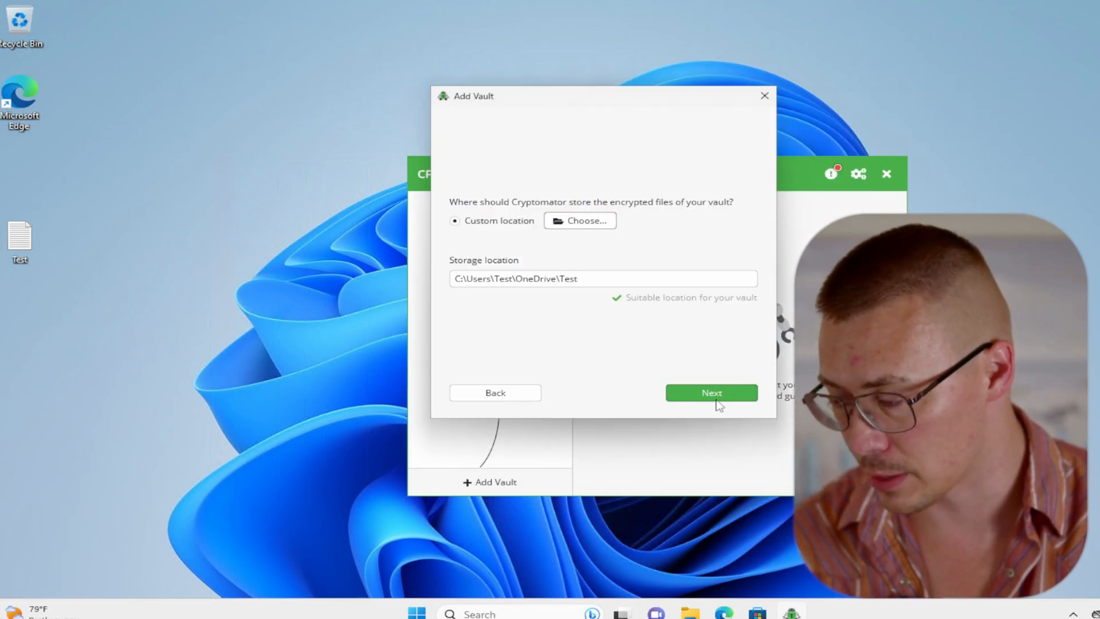
click(711, 392)
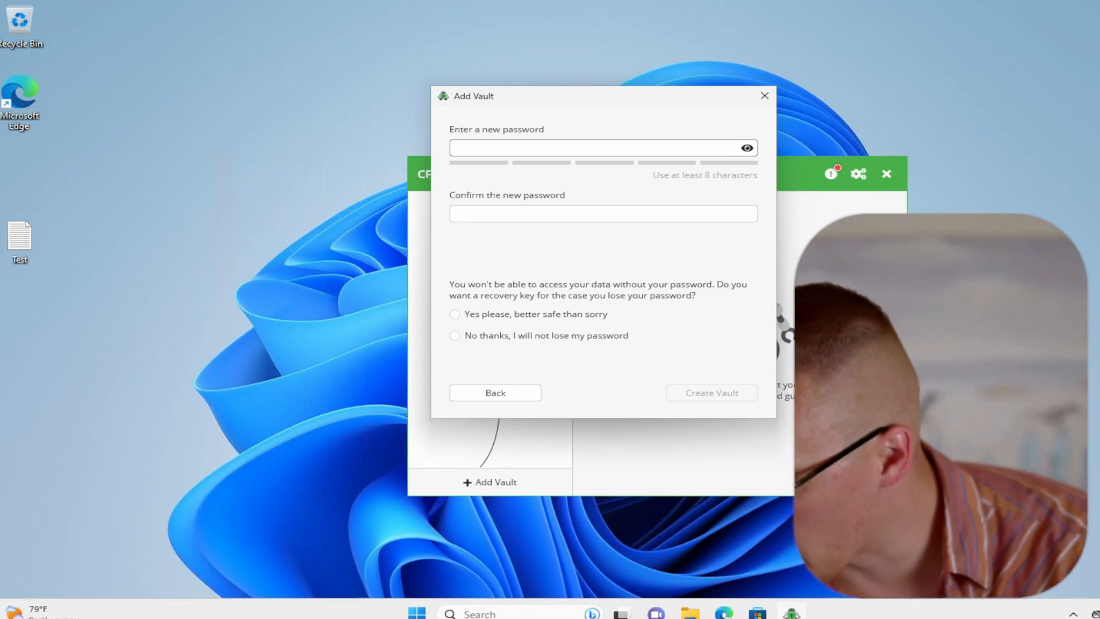
Step: Enter and confirm the vault password, request a recovery key, and create the Test vault
text(••)
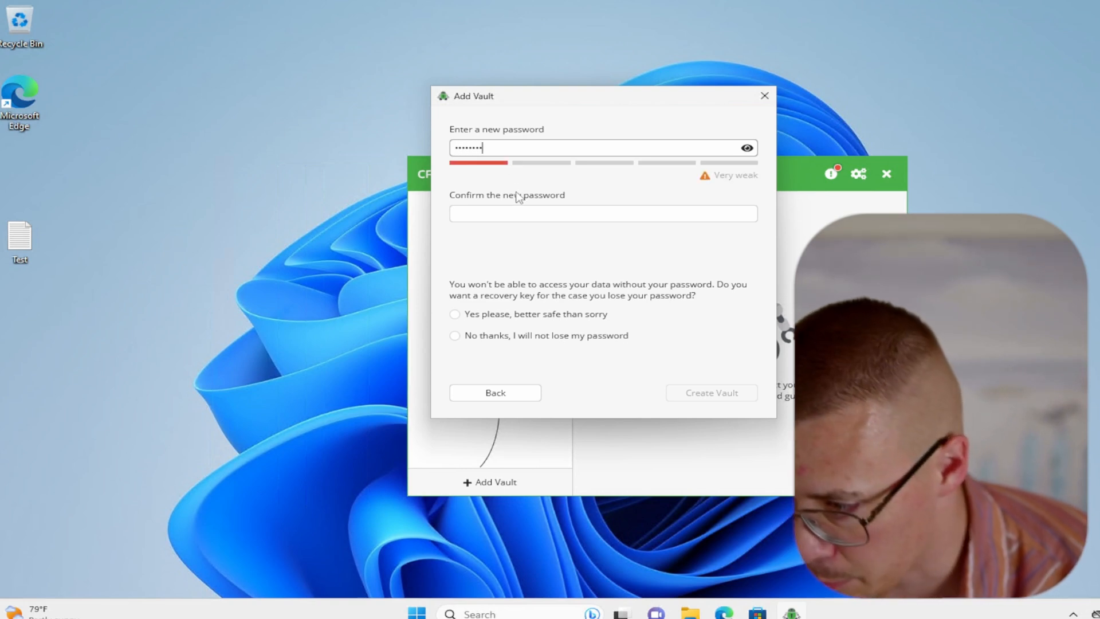
click(602, 213)
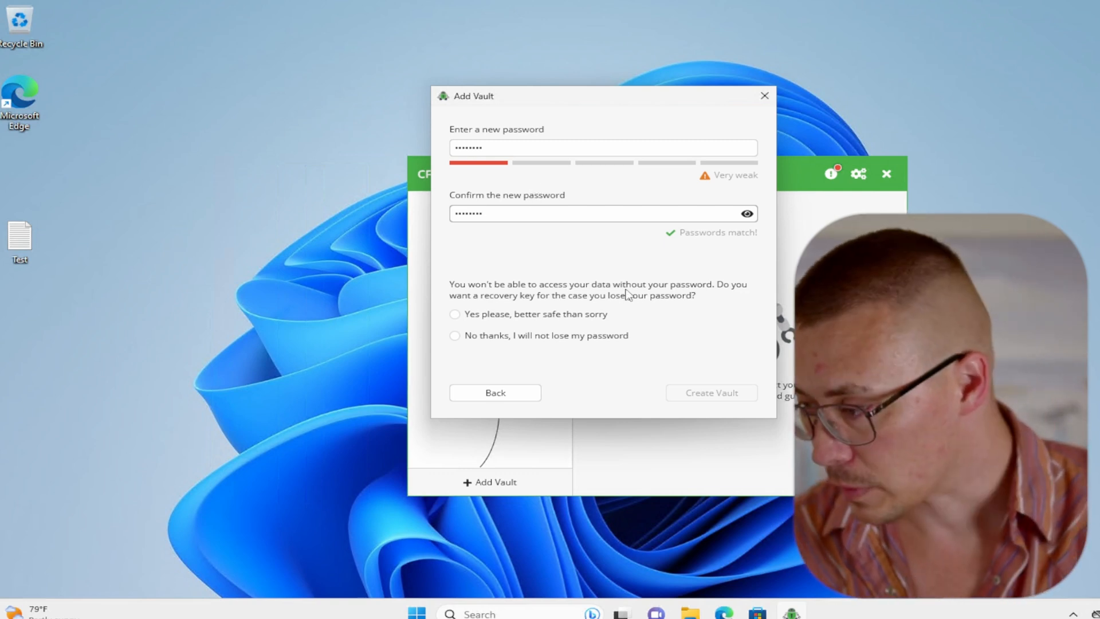
mouse_move(583, 305)
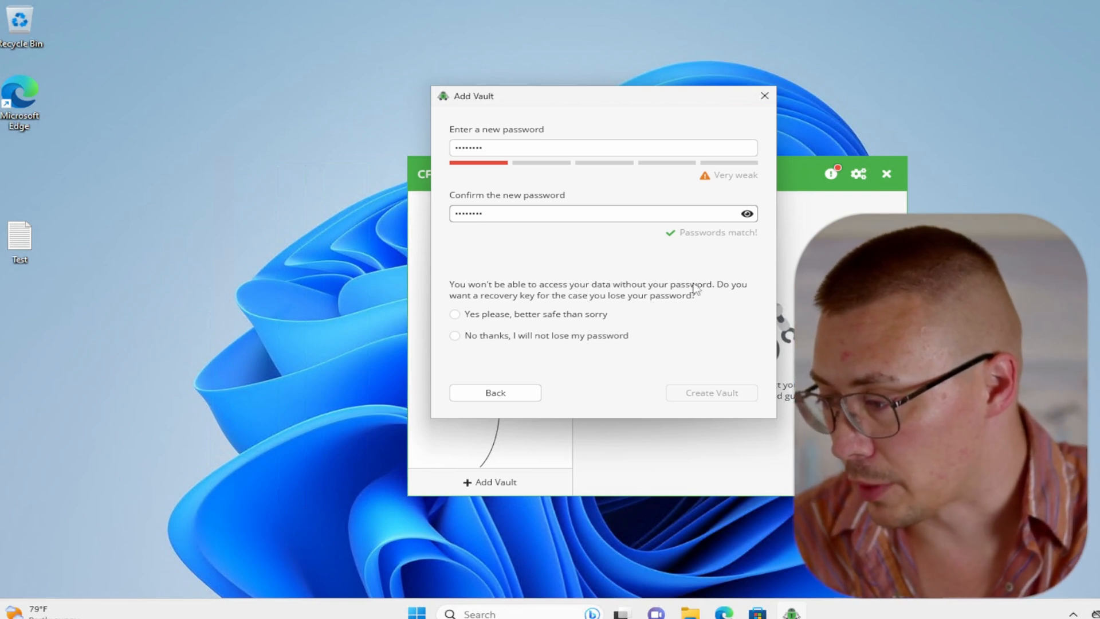
mouse_move(568, 308)
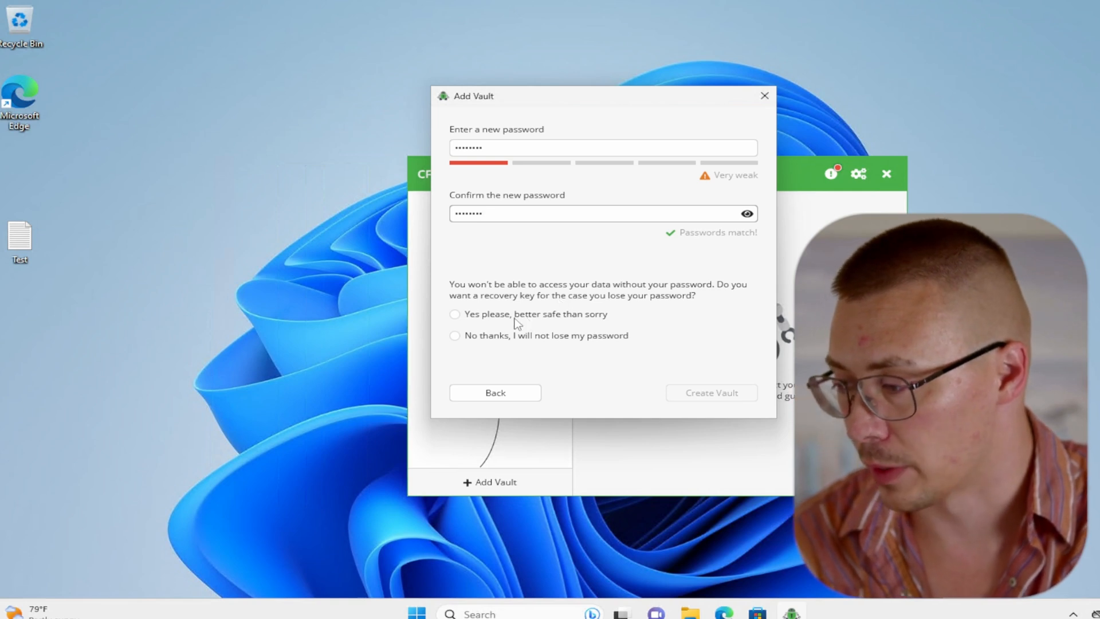
click(455, 313)
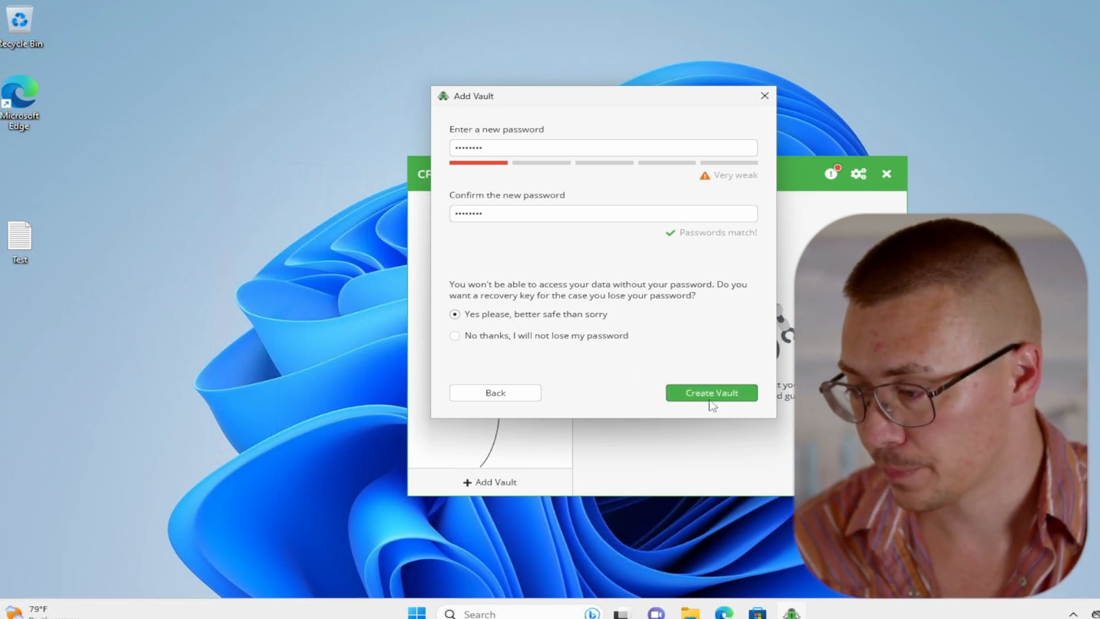
click(712, 391)
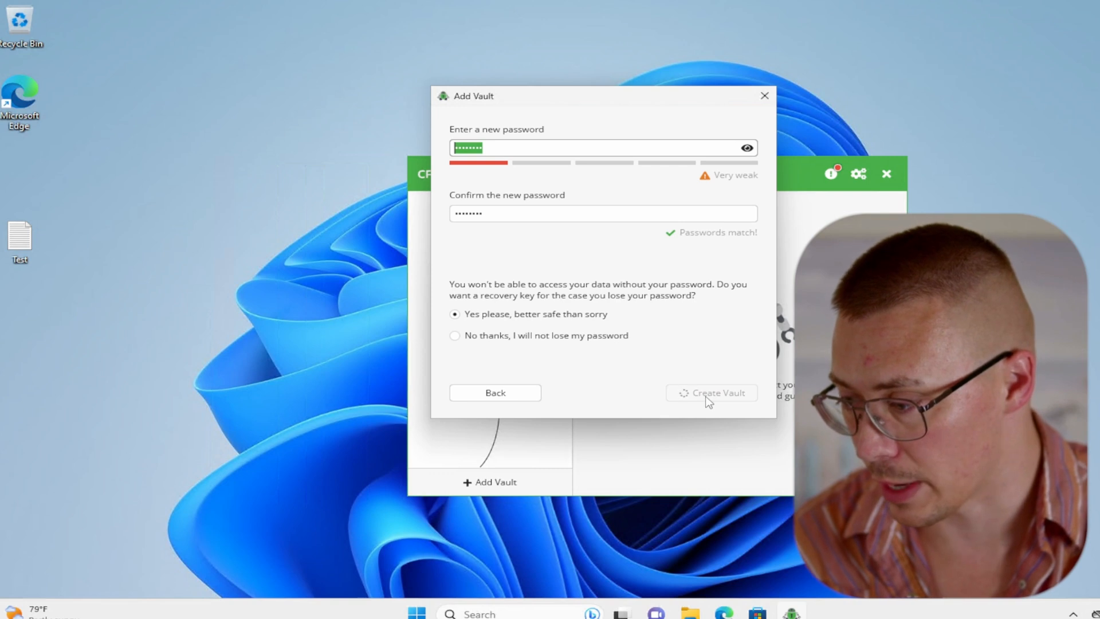
Step: Let vault creation finish so the Test vault's recovery key appears
click(712, 392)
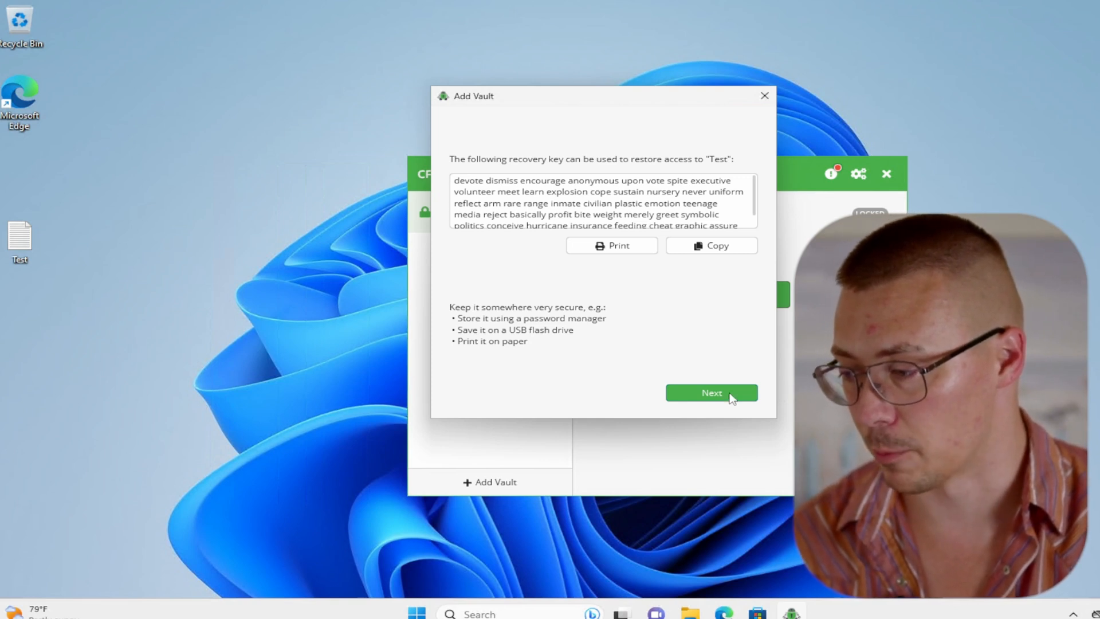
Step: Move past the recovery key page and finish the vault setup wizard
click(711, 392)
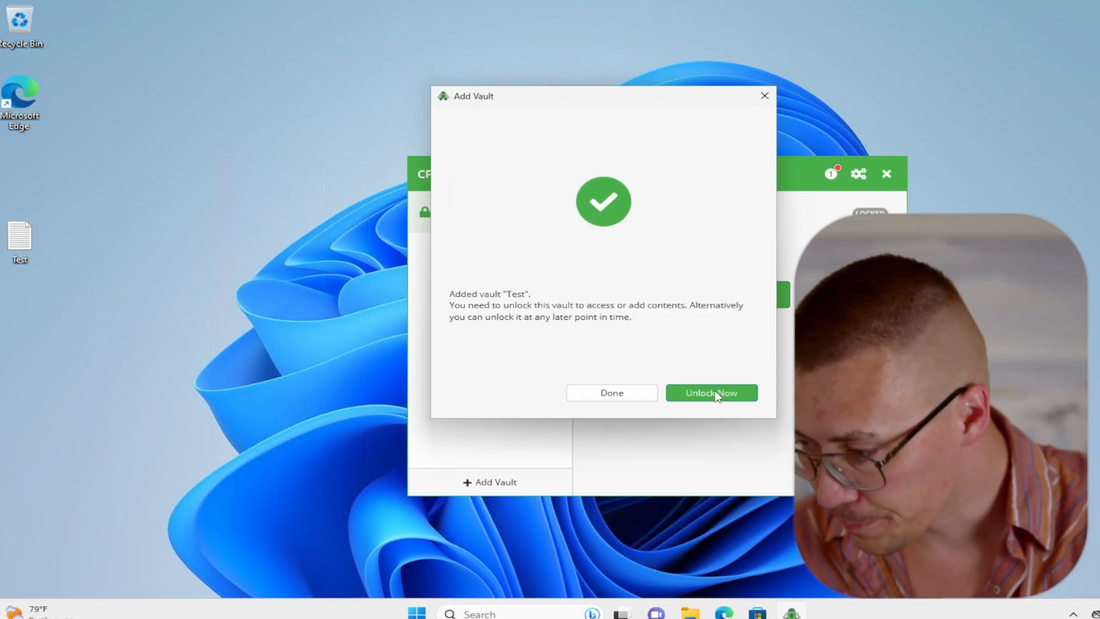
click(711, 392)
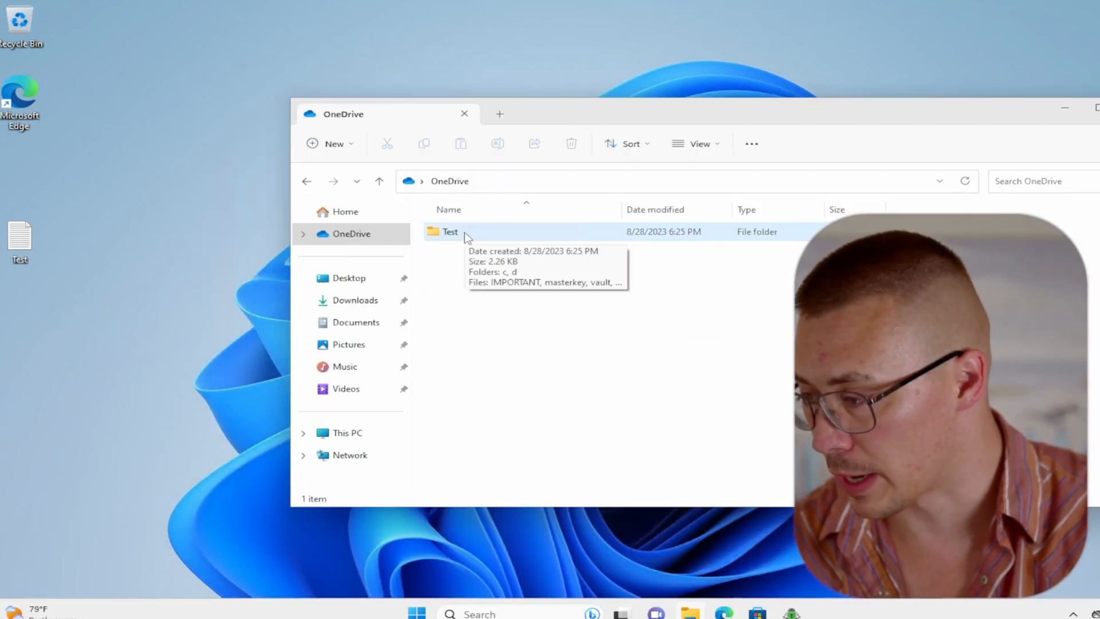
Step: Browse the Test folder in OneDrive to see masterkey, IMPORTANT and other vault files
double_click(447, 232)
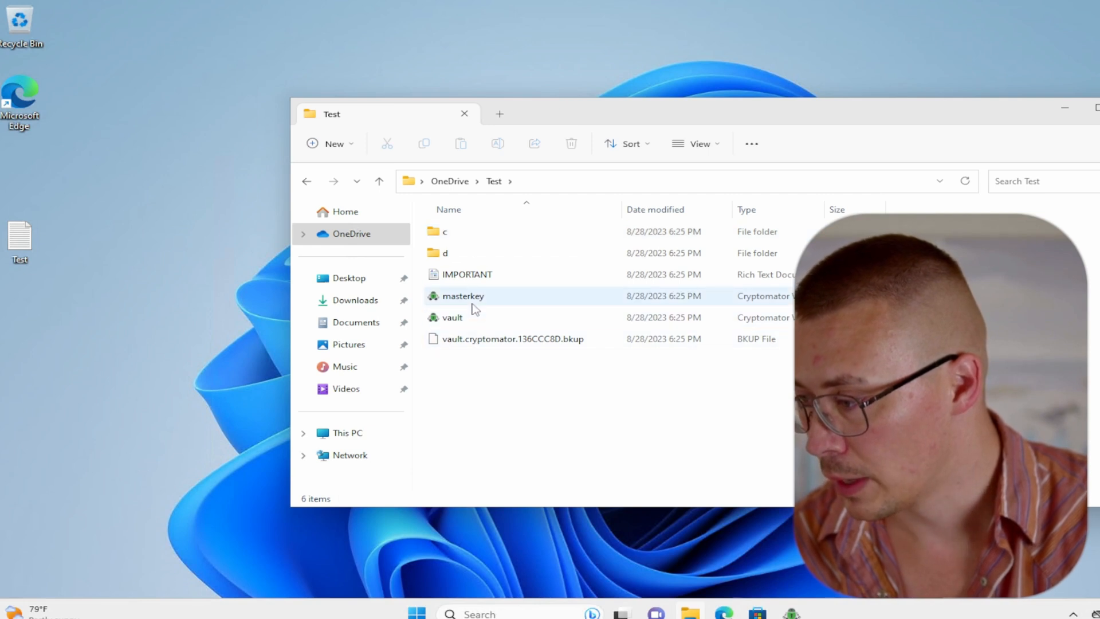
click(451, 318)
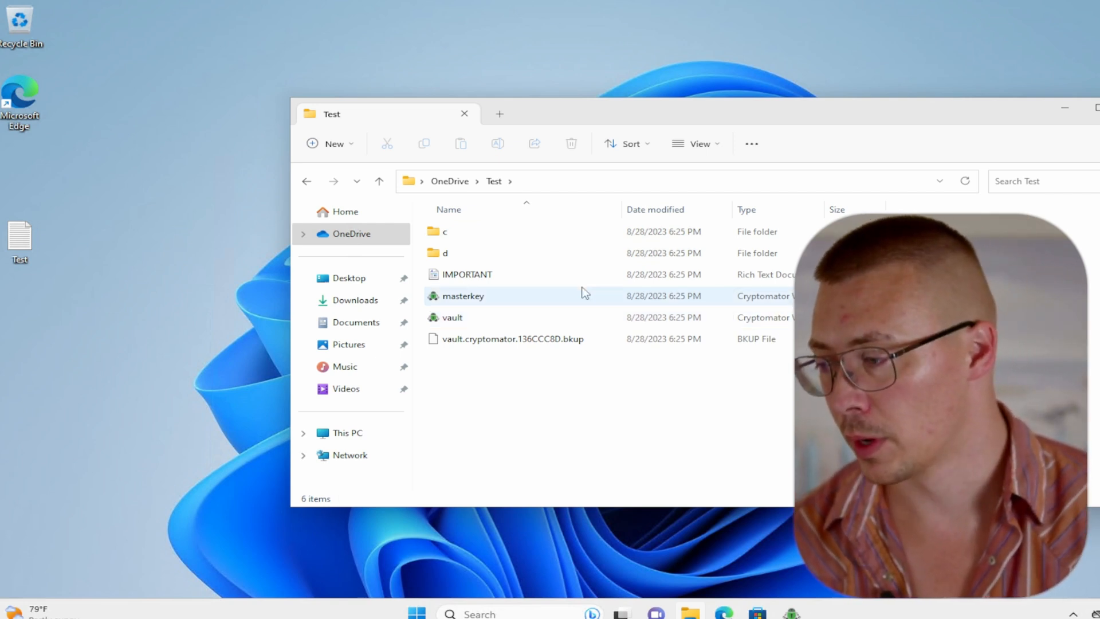
click(452, 318)
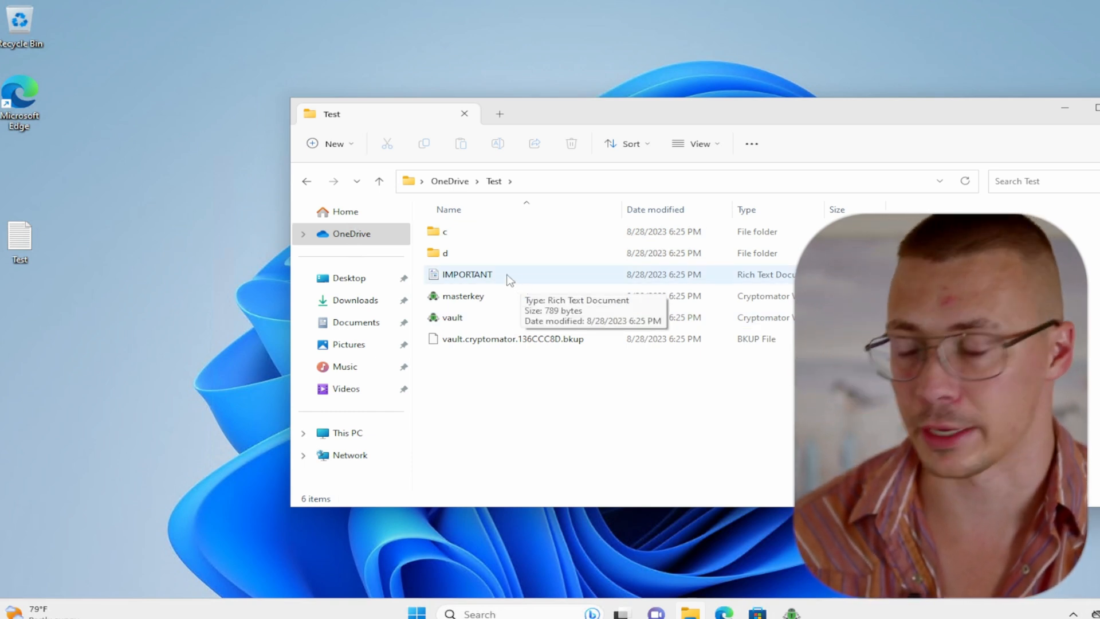
Step: Read the IMPORTANT.rtf vault instructions in WordPad
double_click(465, 275)
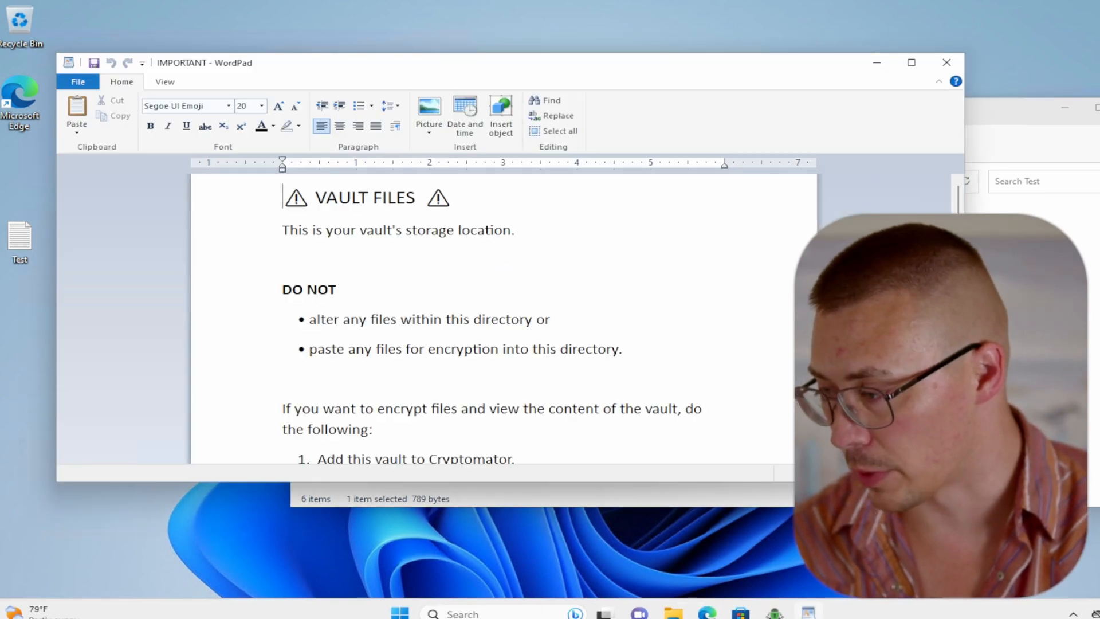
scroll(down, 3)
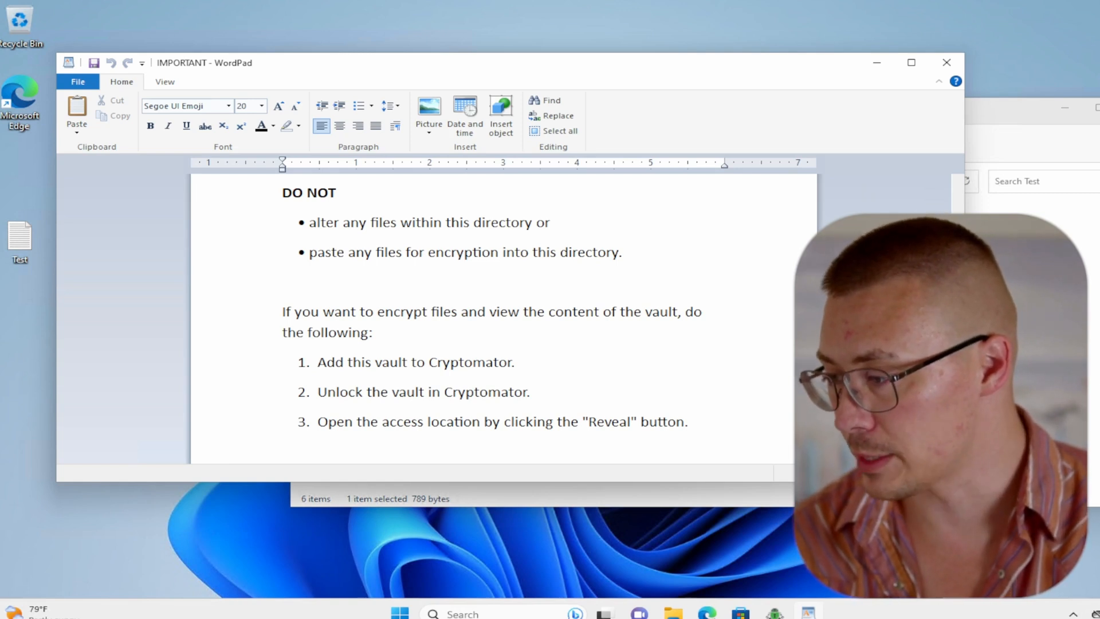
scroll(down, 3)
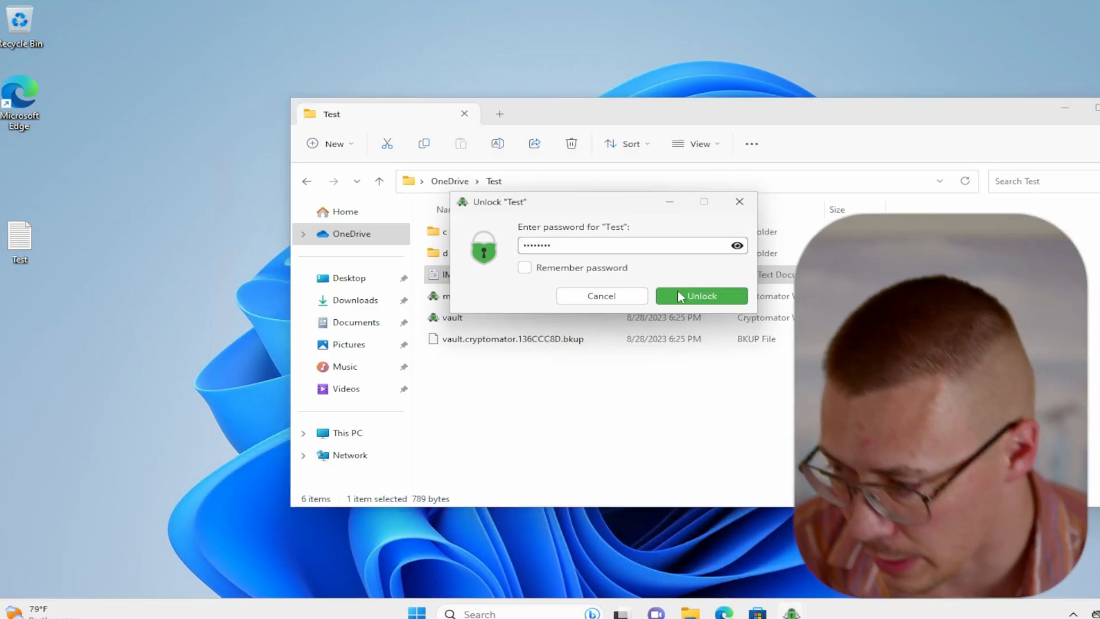
Step: Unlock the Test vault and reveal its decrypted drive holding the WELCOME document
click(701, 296)
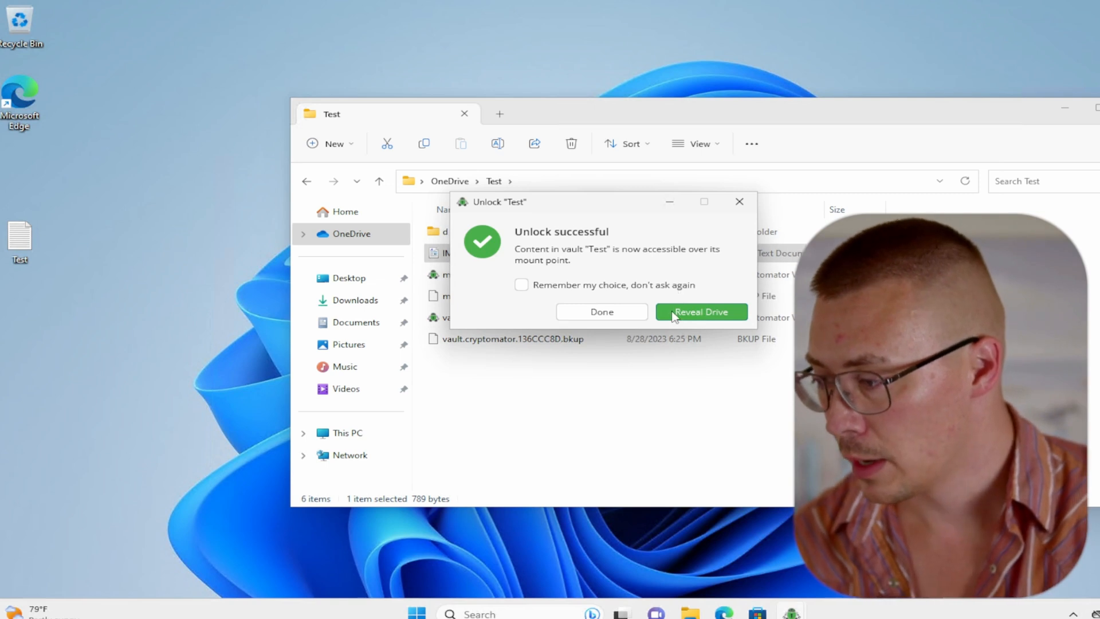
click(701, 312)
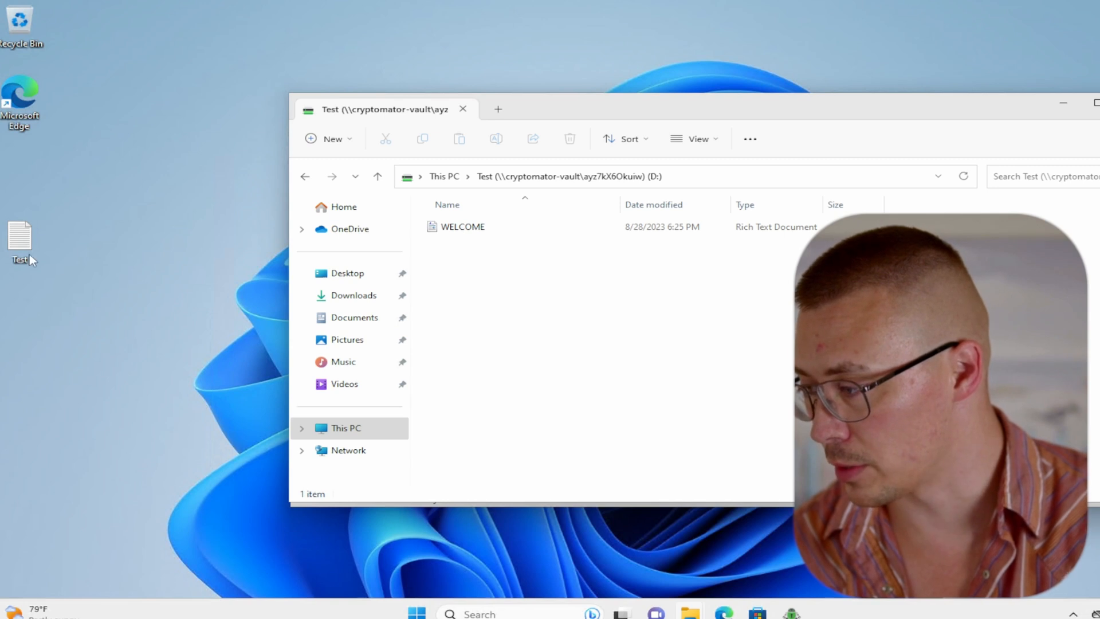
Step: Paste the Test text file into the vault drive beside WELCOME, then return to This PC
right_click(20, 236)
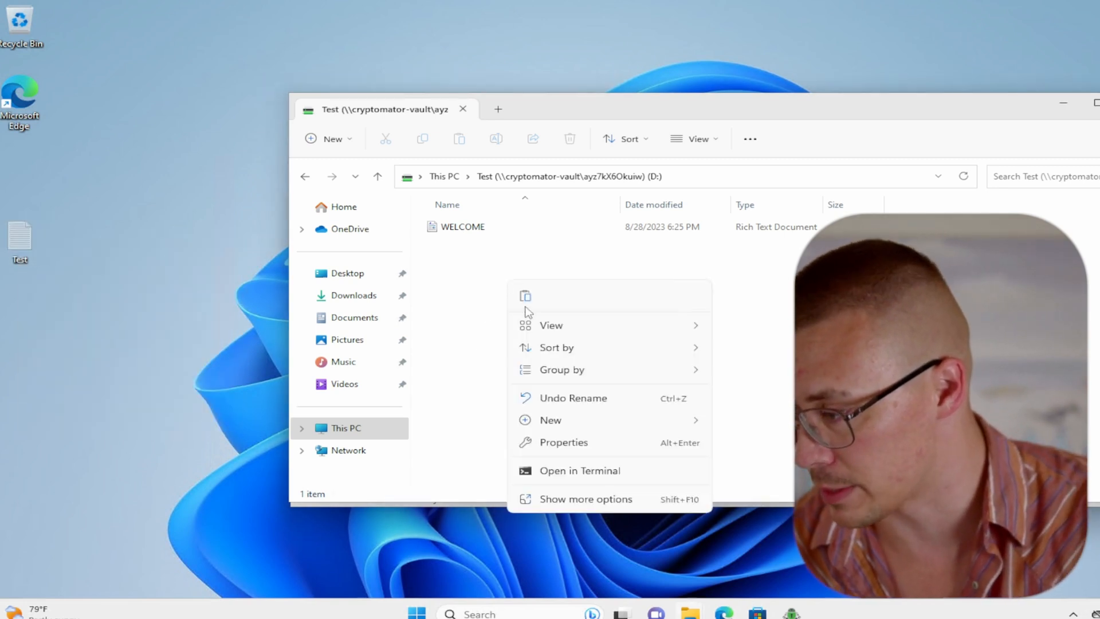
click(525, 295)
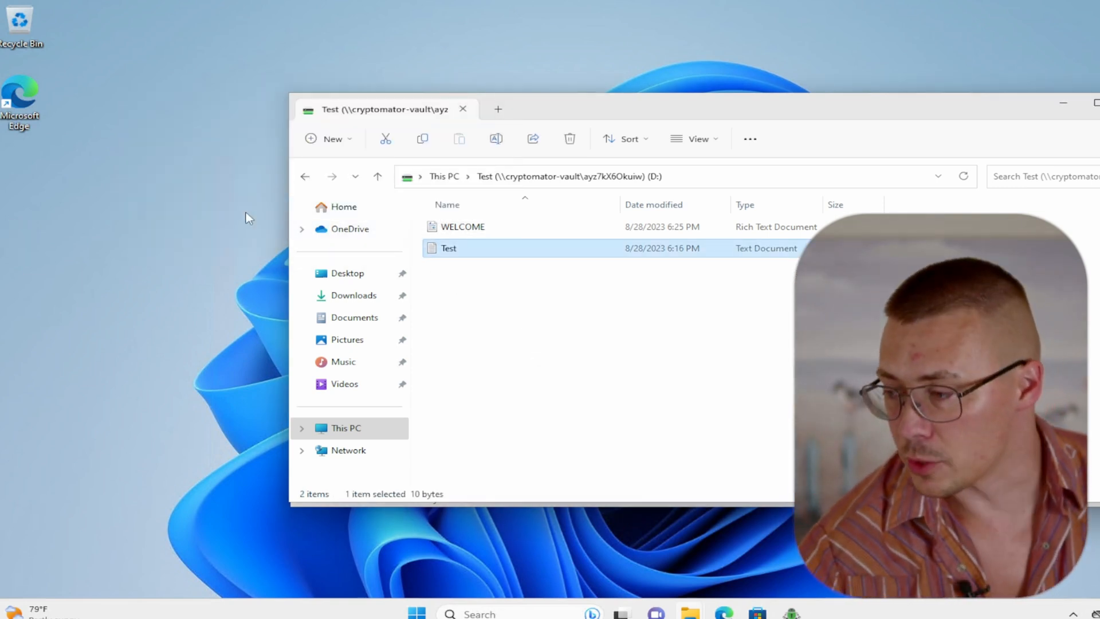
click(304, 177)
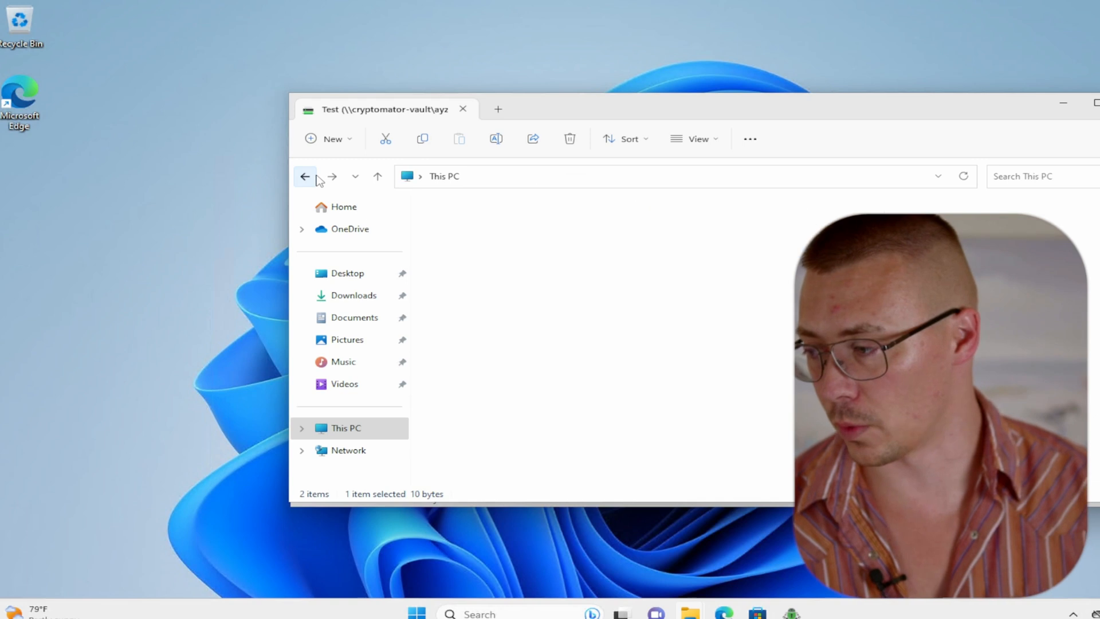
click(305, 177)
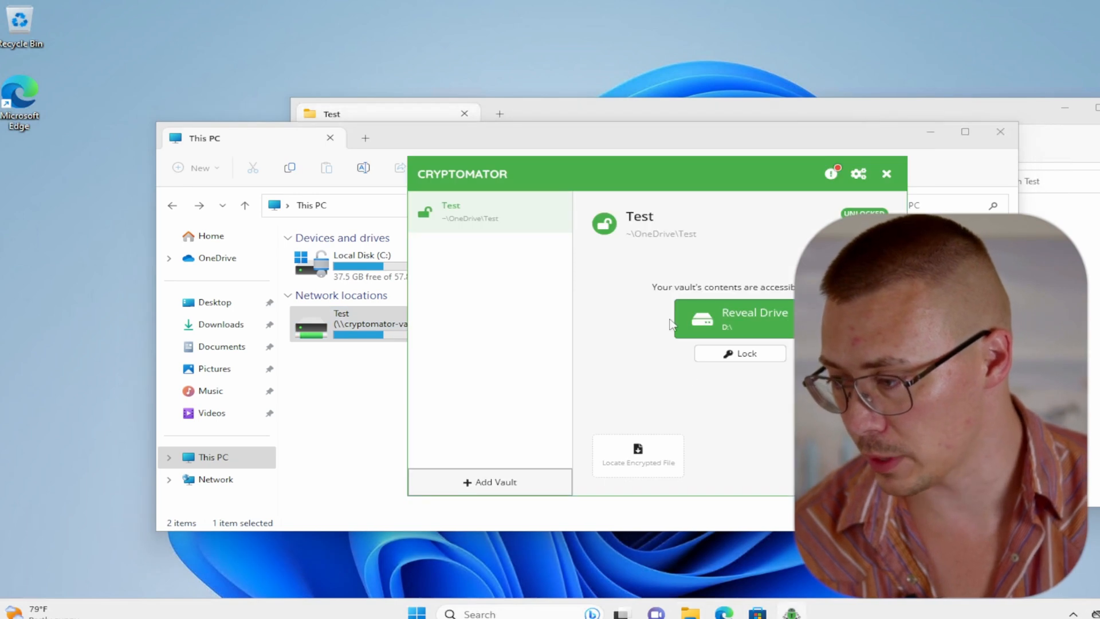
mouse_move(697, 323)
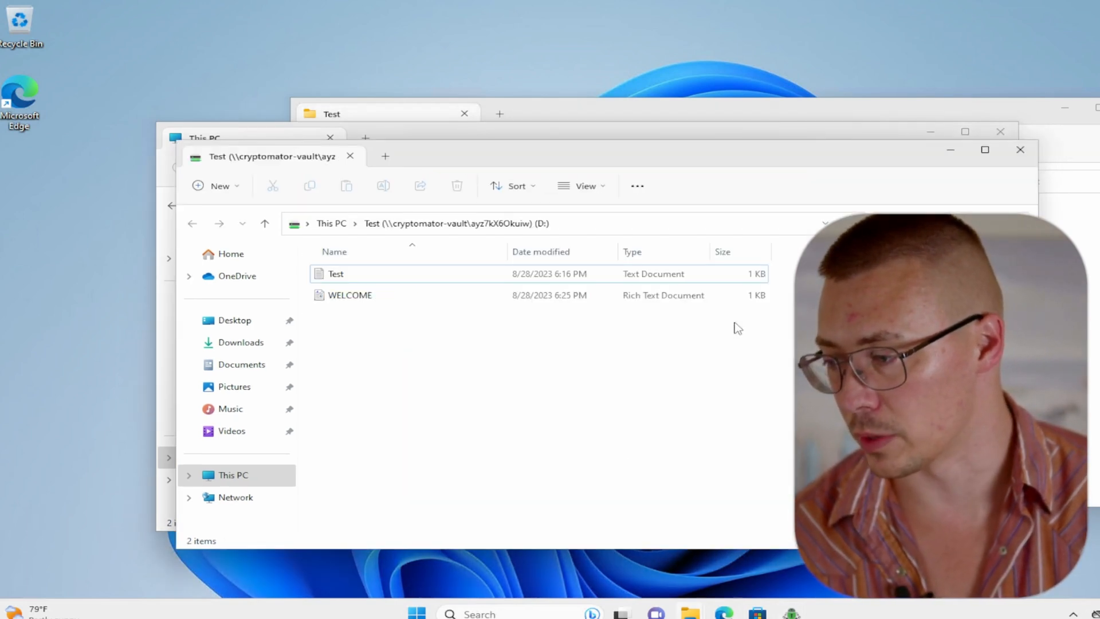
mouse_move(665, 161)
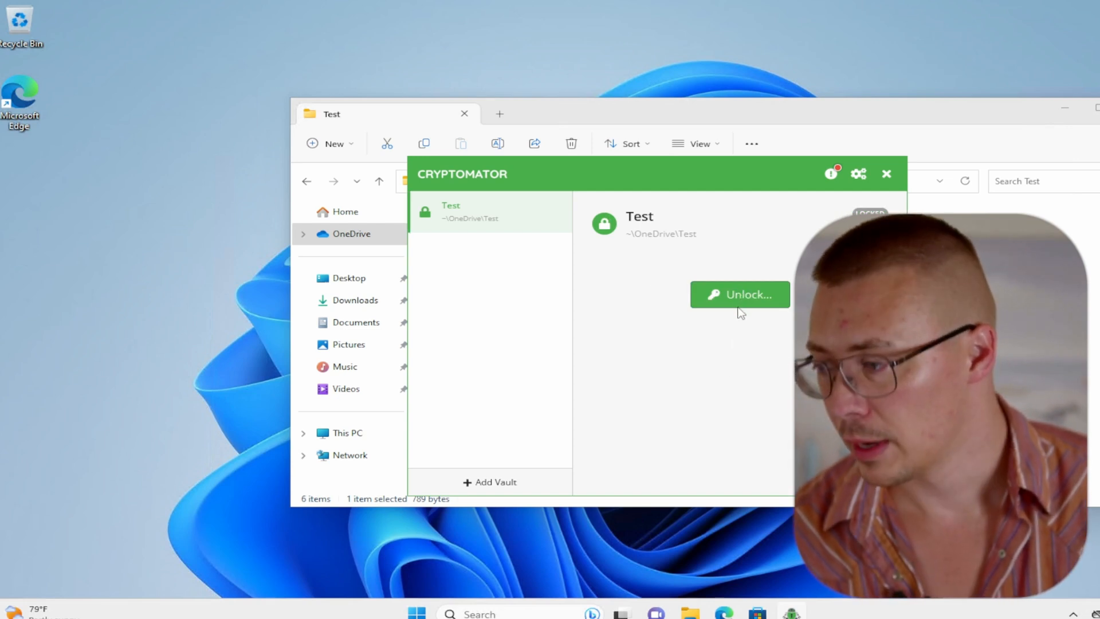
Step: Browse the vault's OneDrive storage down through d, 2K and the long-named encrypted folder
click(887, 174)
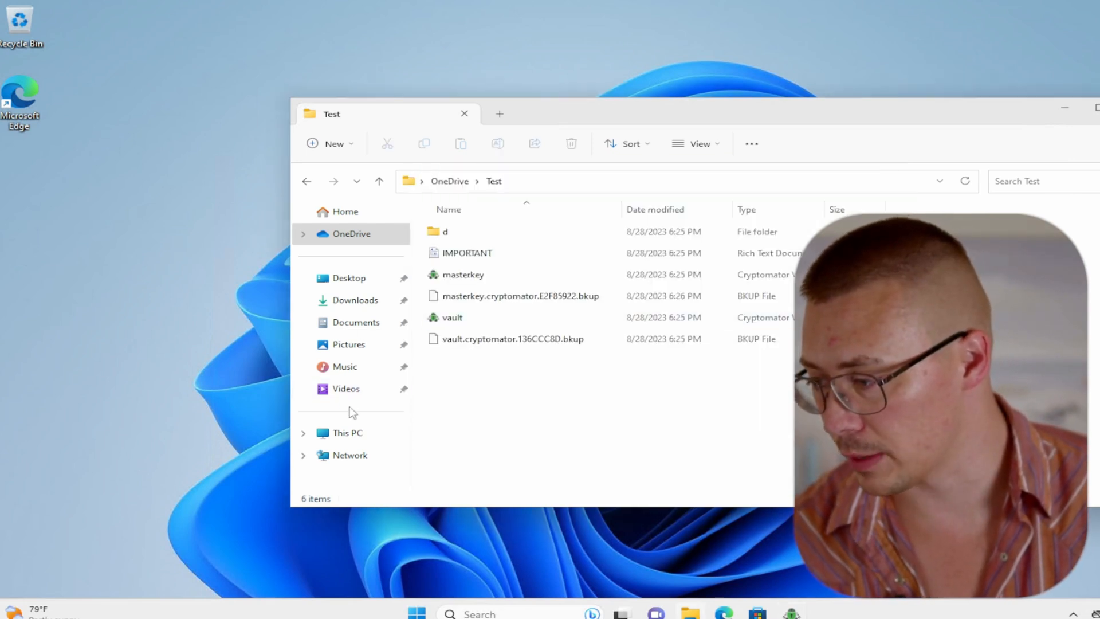
click(346, 433)
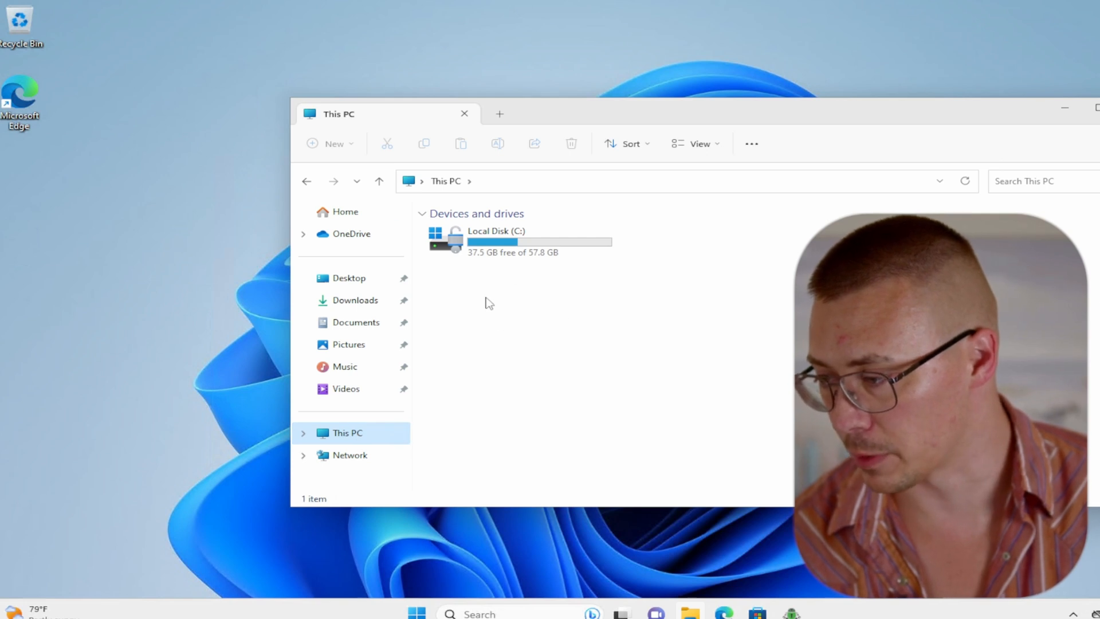
click(350, 234)
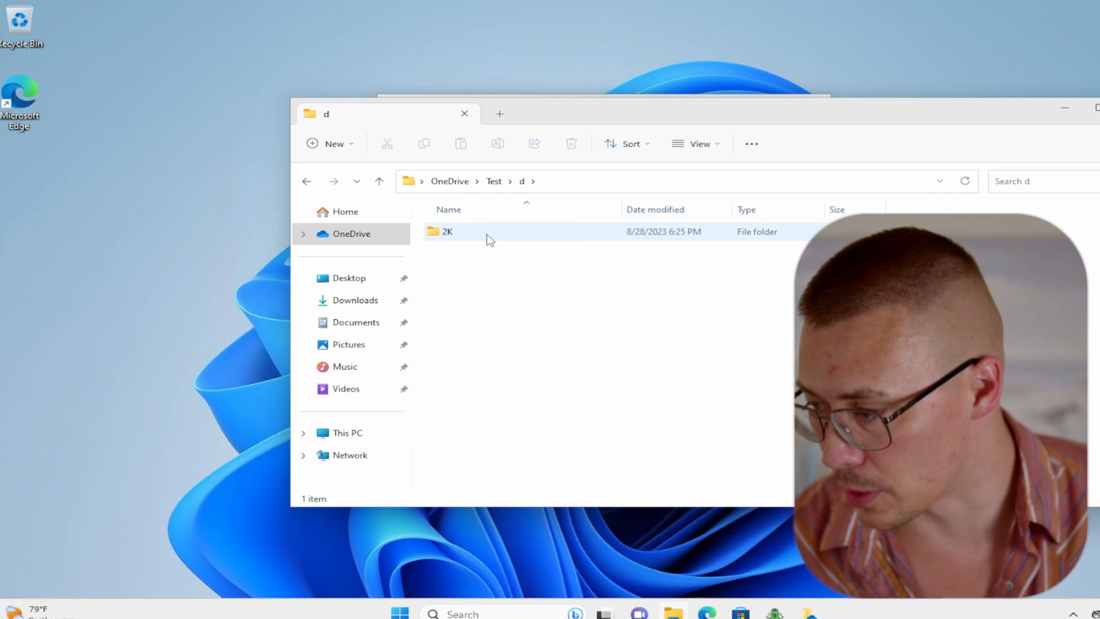
double_click(442, 231)
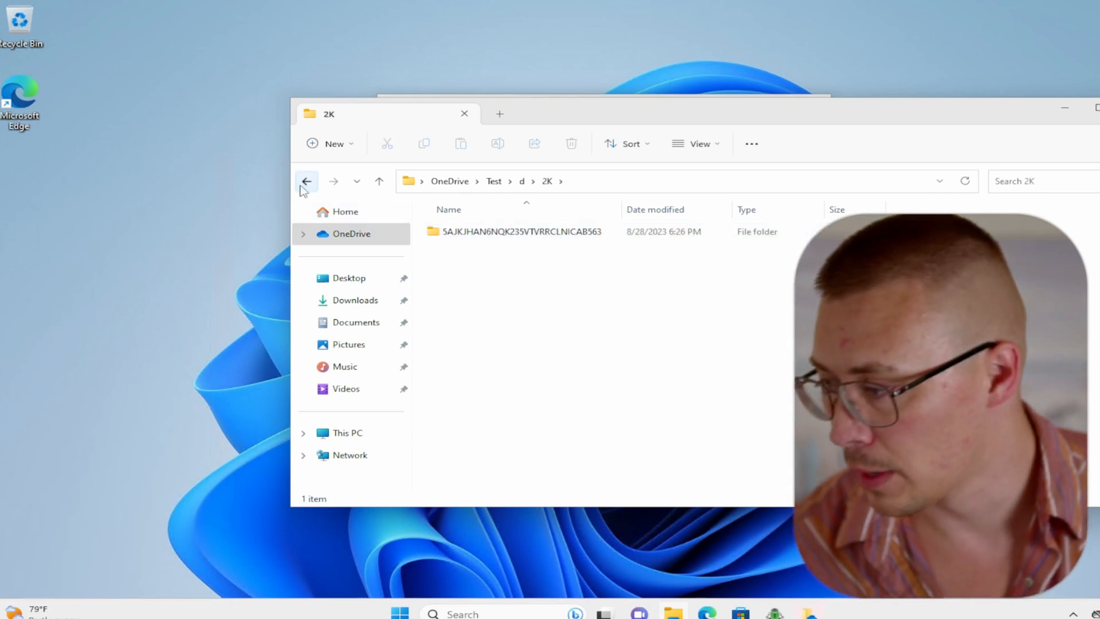
click(306, 181)
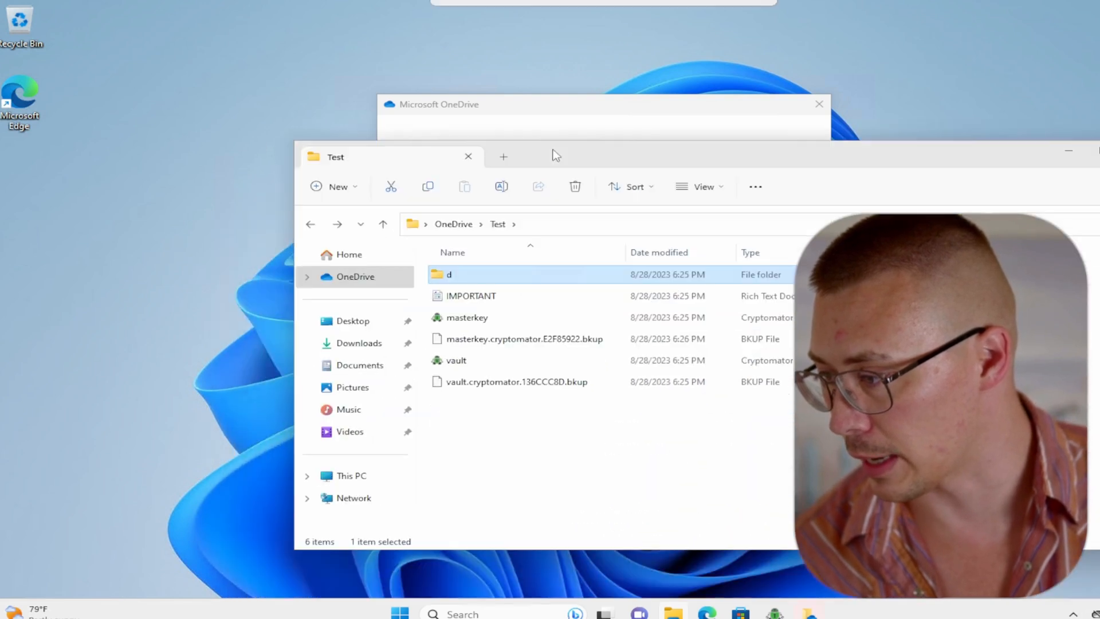
double_click(449, 273)
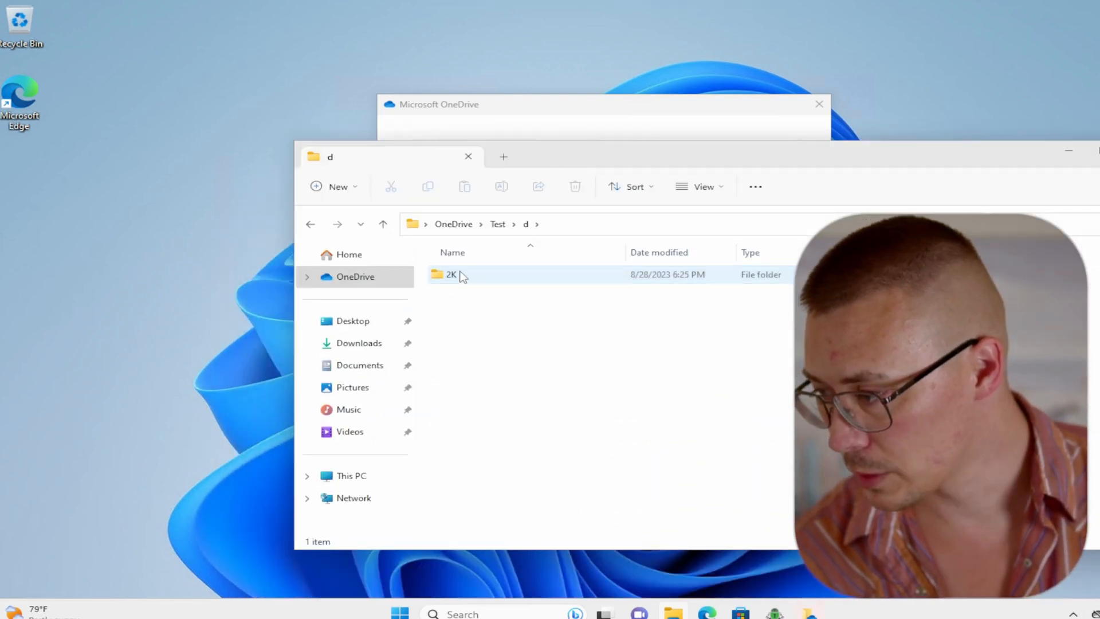
double_click(451, 275)
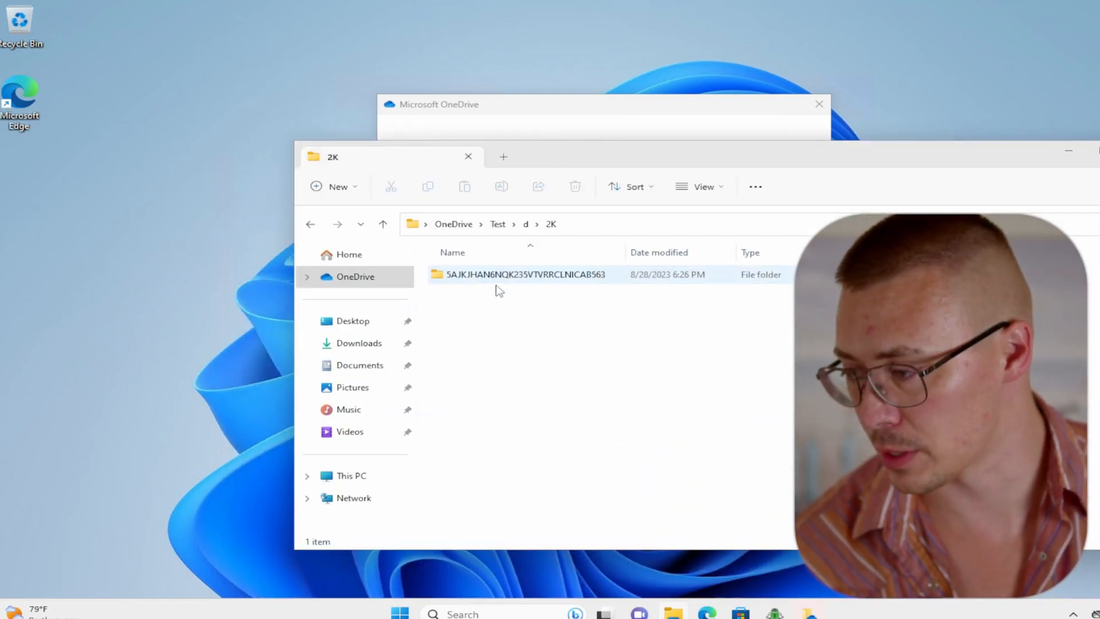
double_click(520, 275)
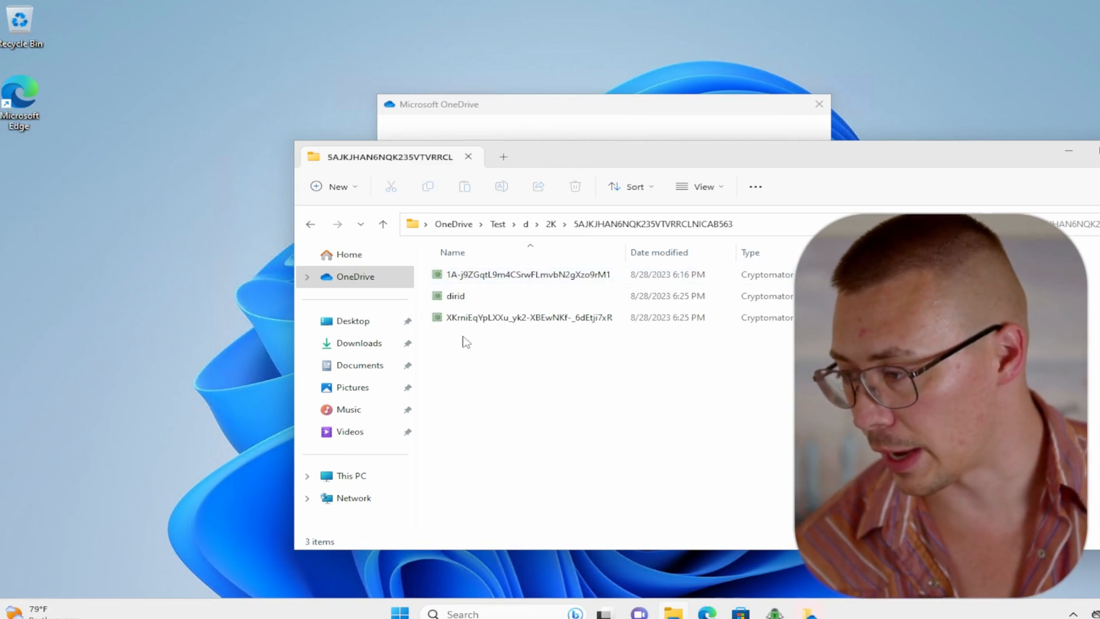
Step: Inspect the three scrambled encrypted files, try opening one, and close the folder window
click(538, 275)
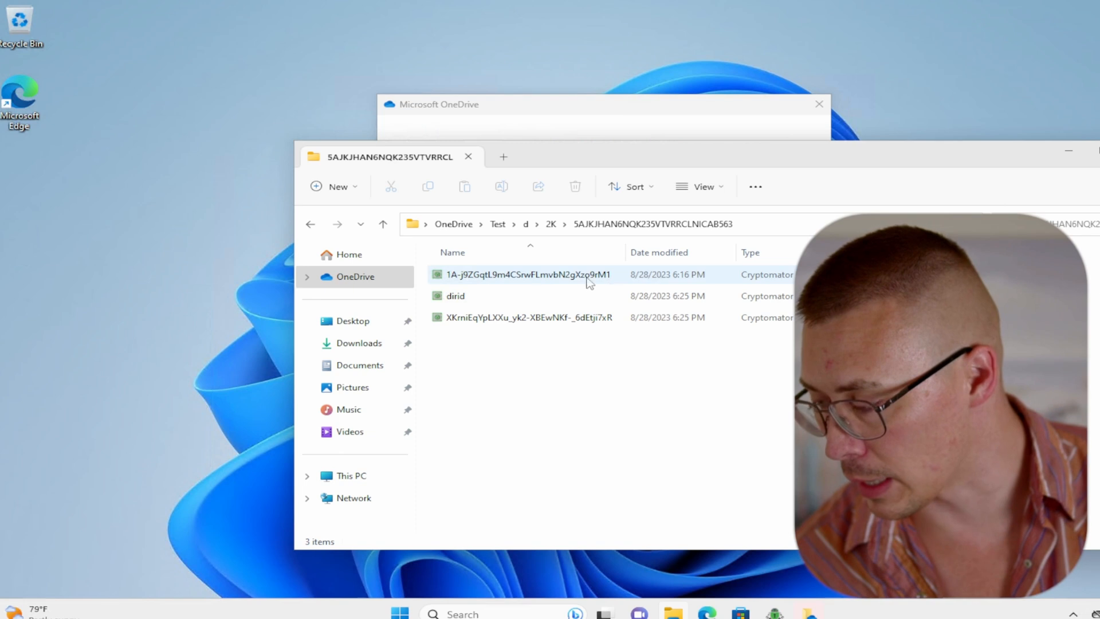
click(524, 317)
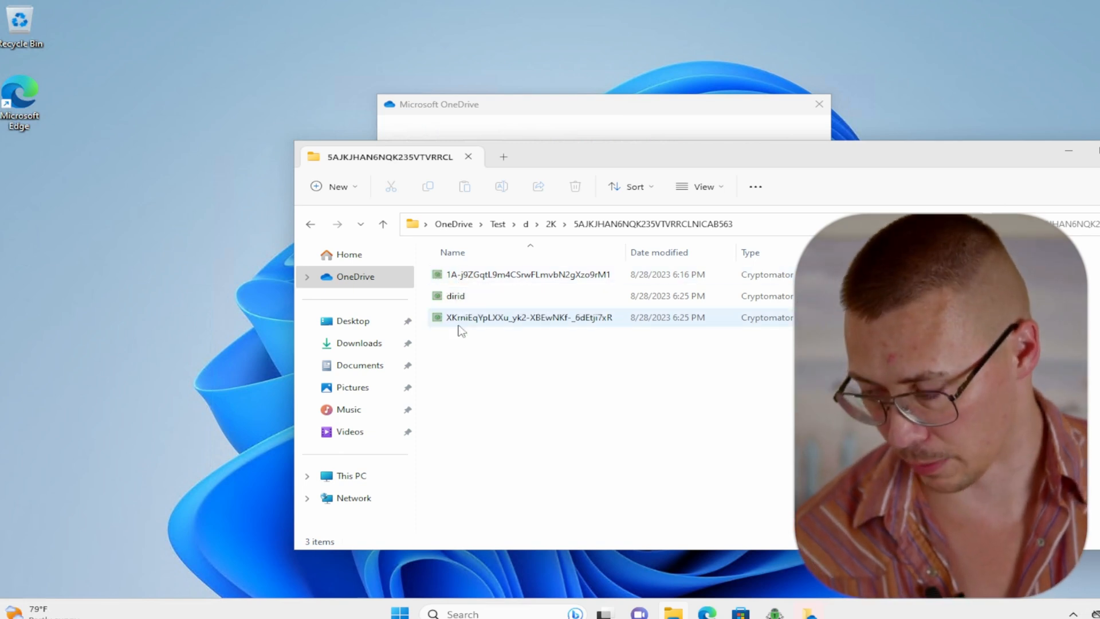
mouse_move(460, 330)
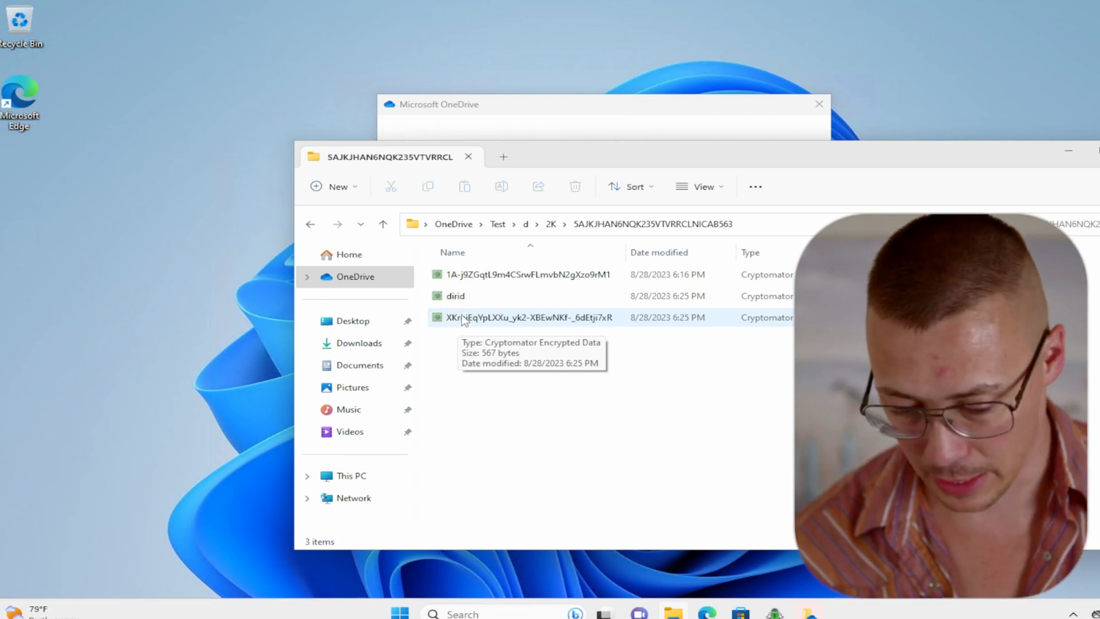
click(508, 275)
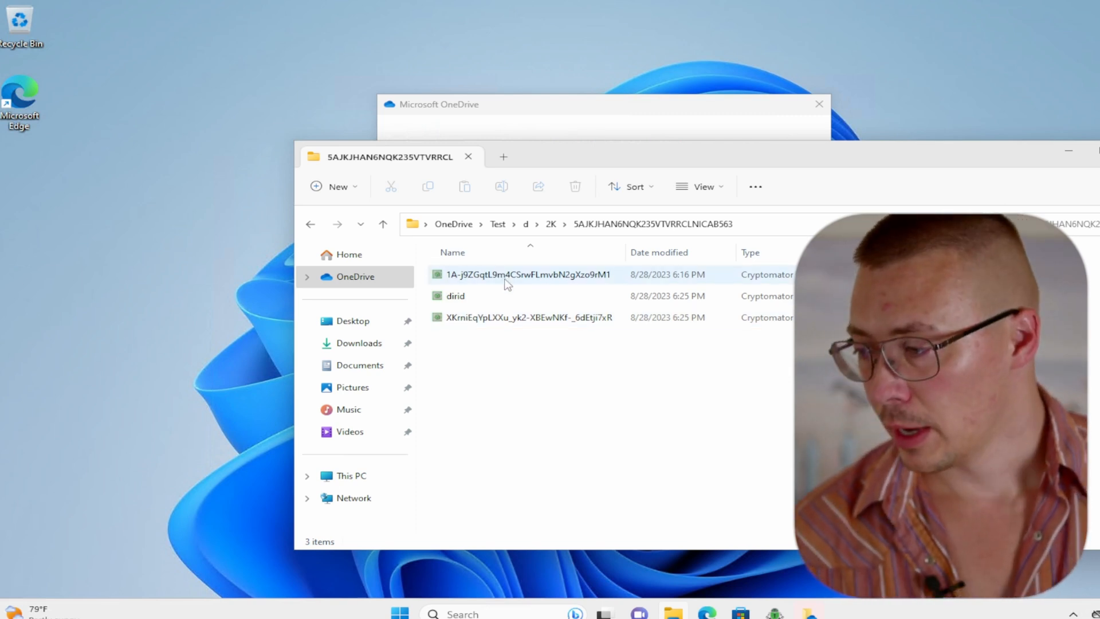
click(506, 275)
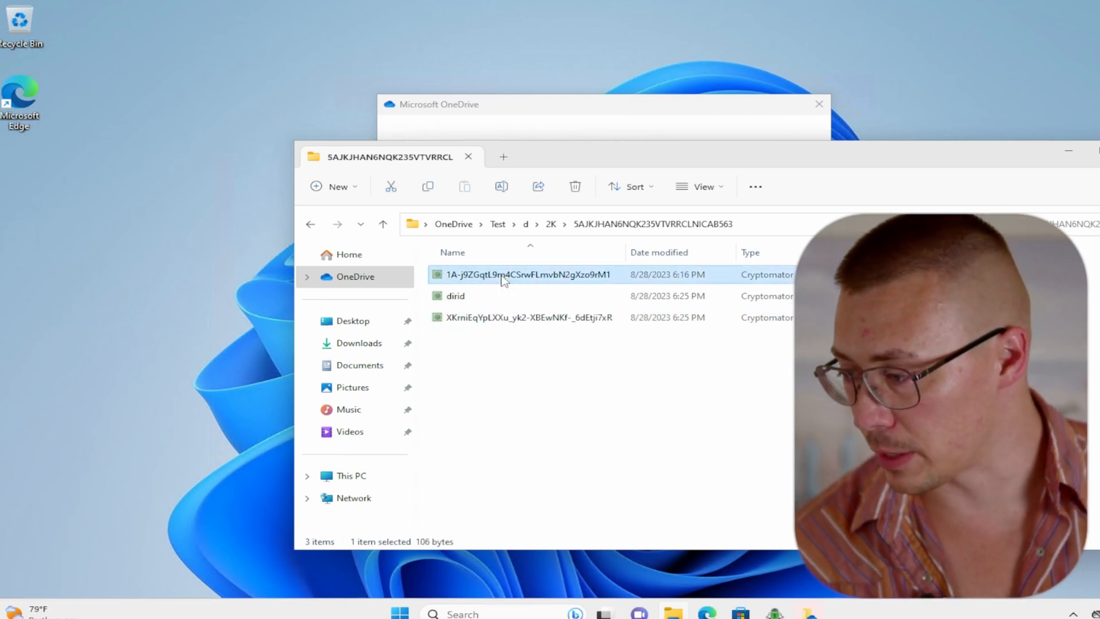
double_click(521, 275)
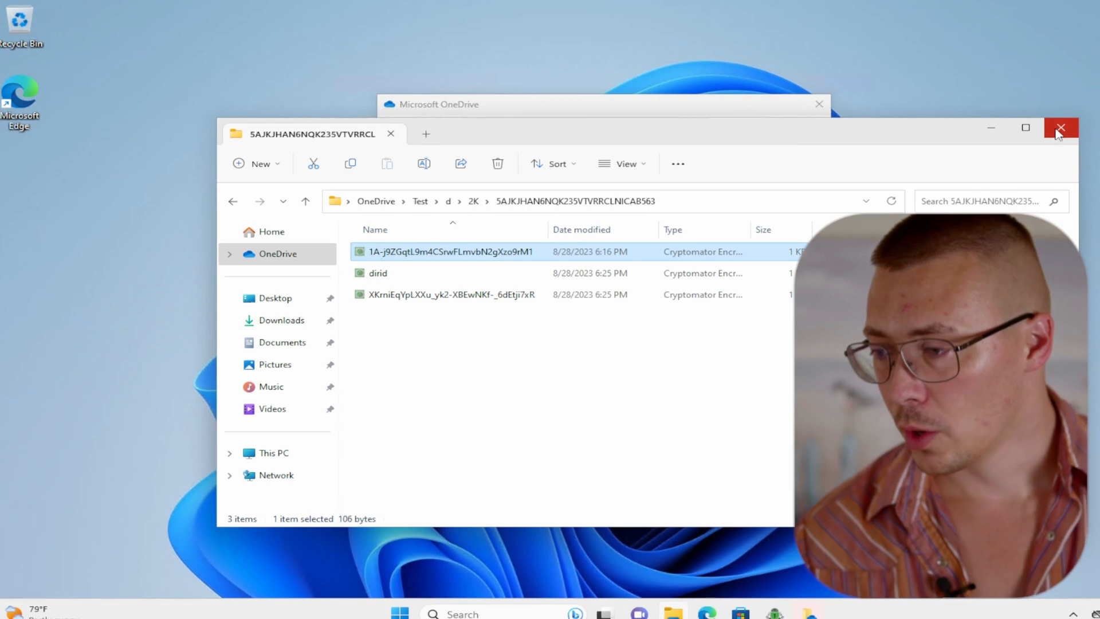
click(1060, 128)
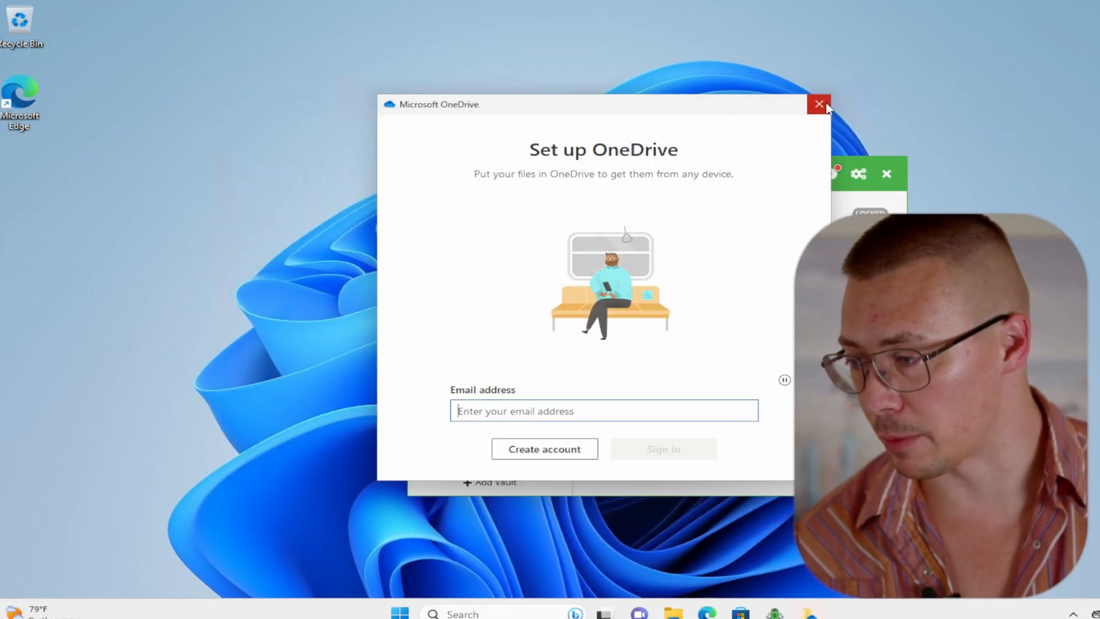
Step: Dismiss the OneDrive setup prompt and bring up the Test vault's password prompt
click(818, 103)
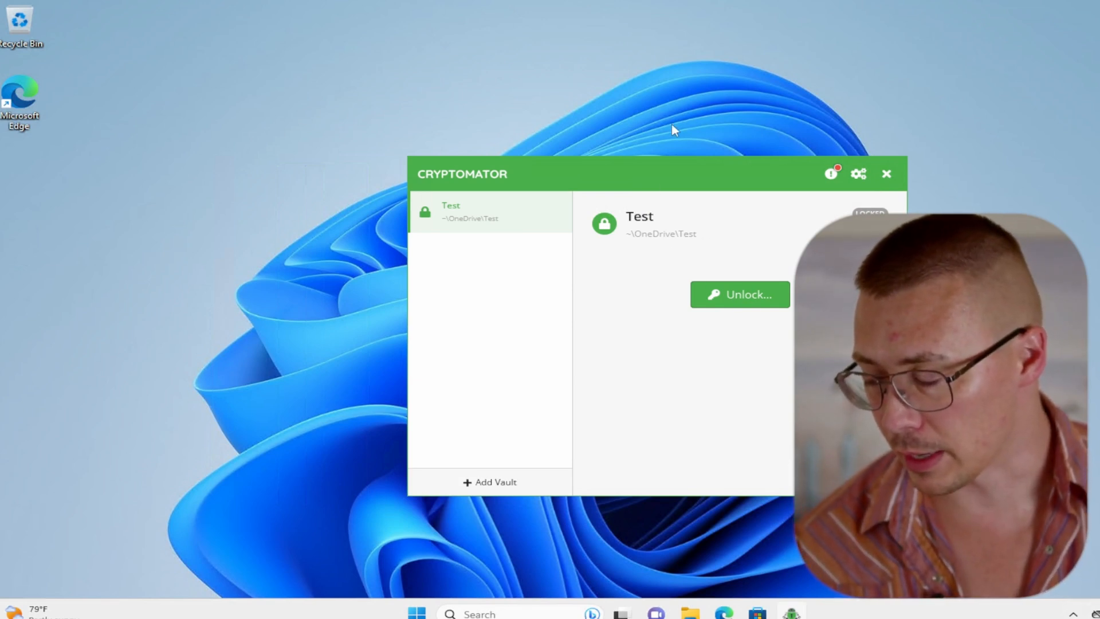
mouse_move(343, 296)
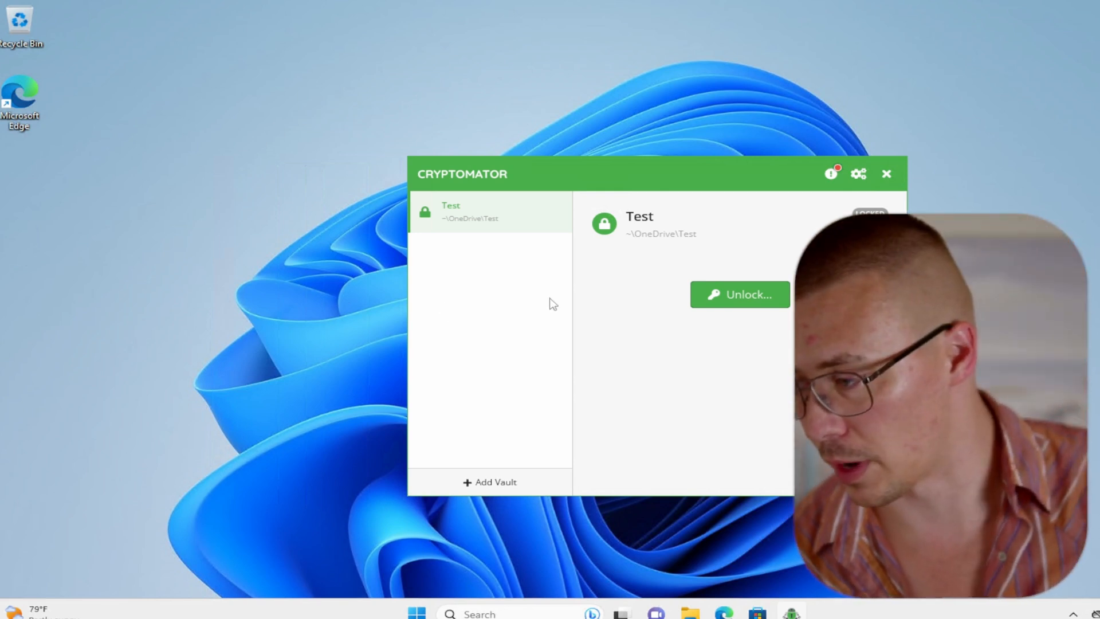
click(740, 295)
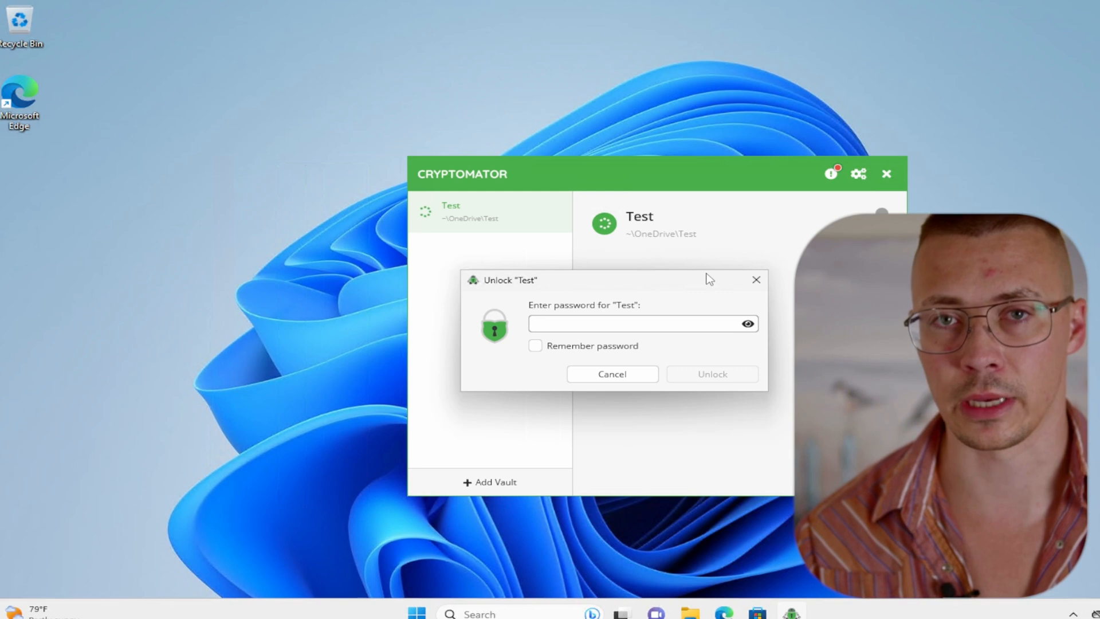
mouse_move(697, 281)
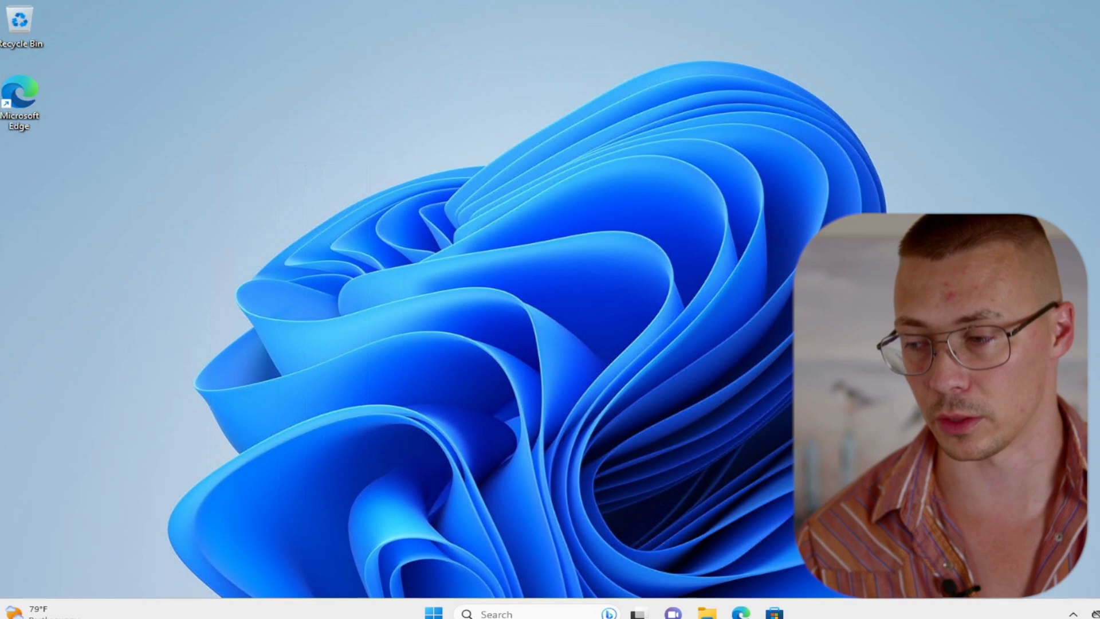
Step: Relaunch Cryptomator from the Start menu, showing the Test vault still locked
click(433, 614)
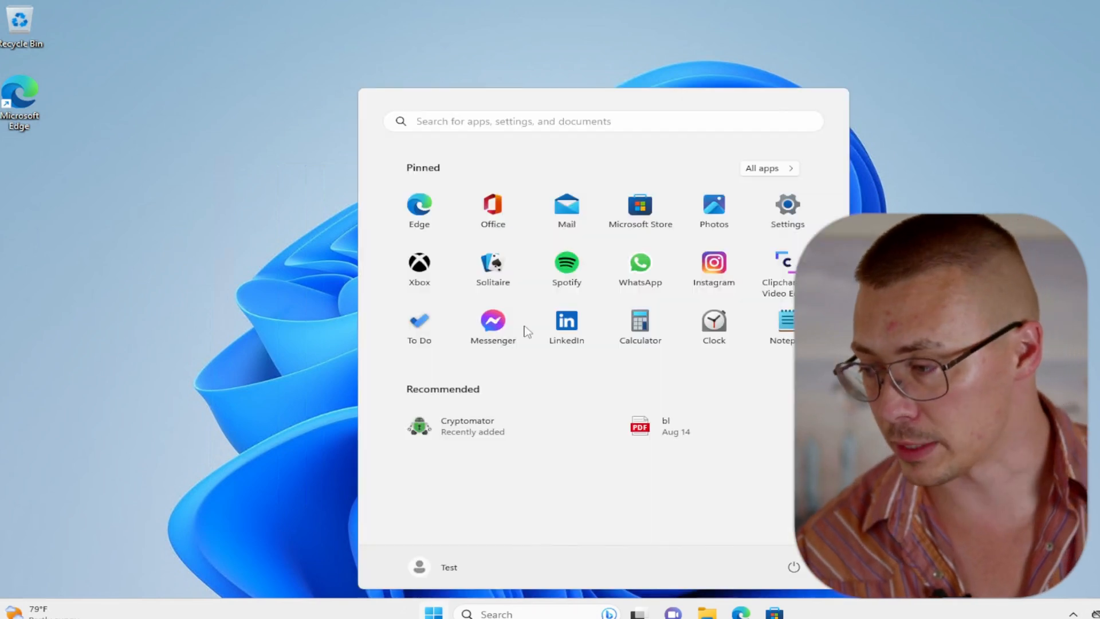
click(540, 377)
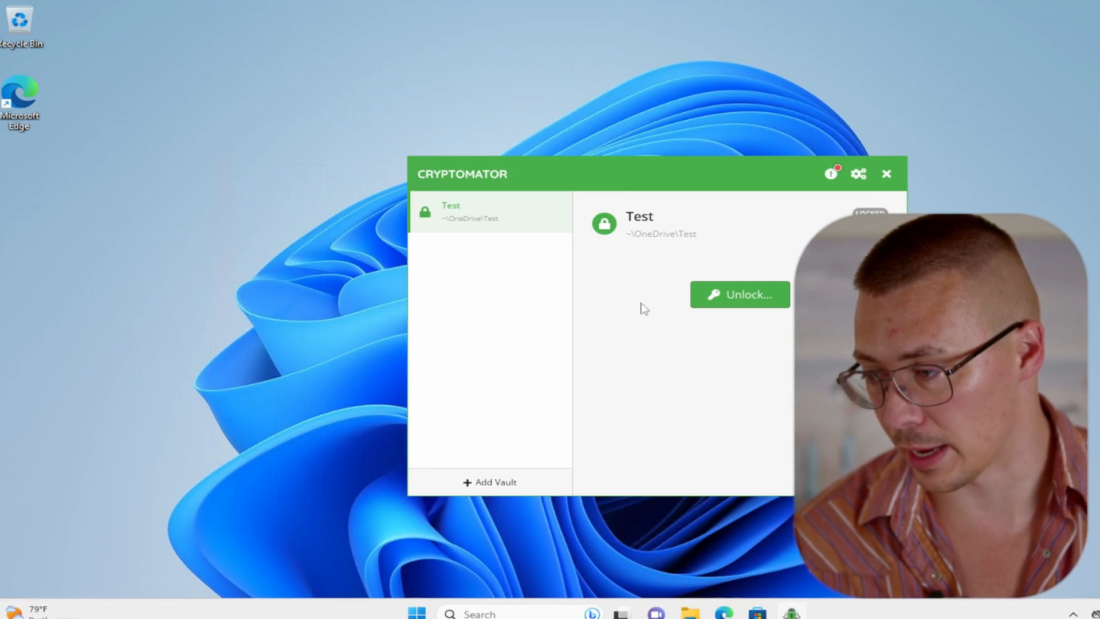
Step: Unlock the Test vault with its password, lock it again, and close Cryptomator
click(739, 295)
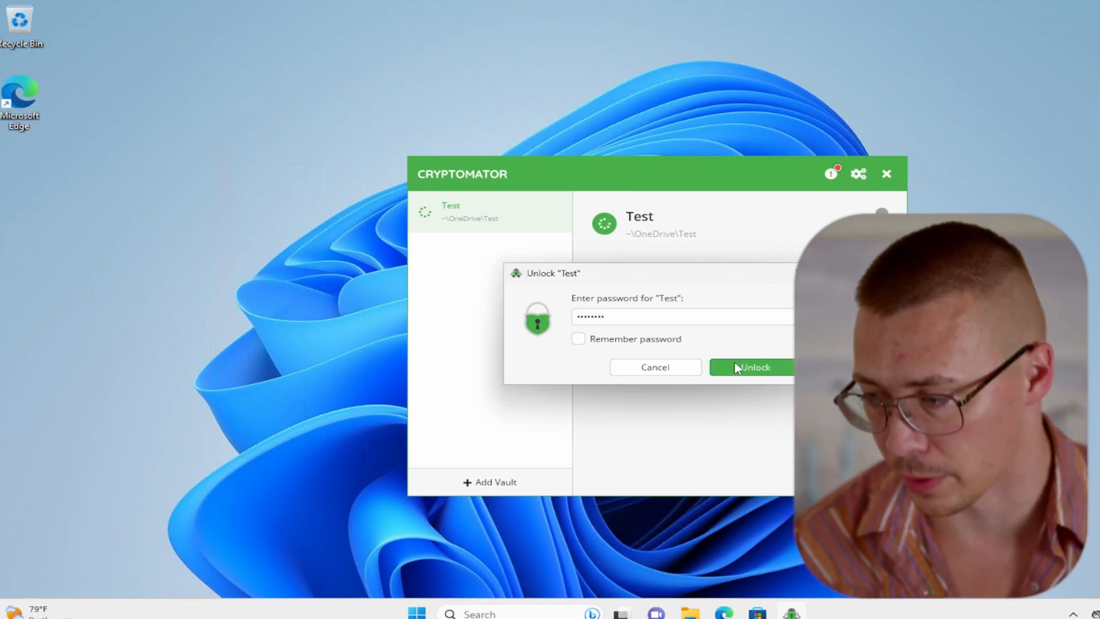
click(756, 367)
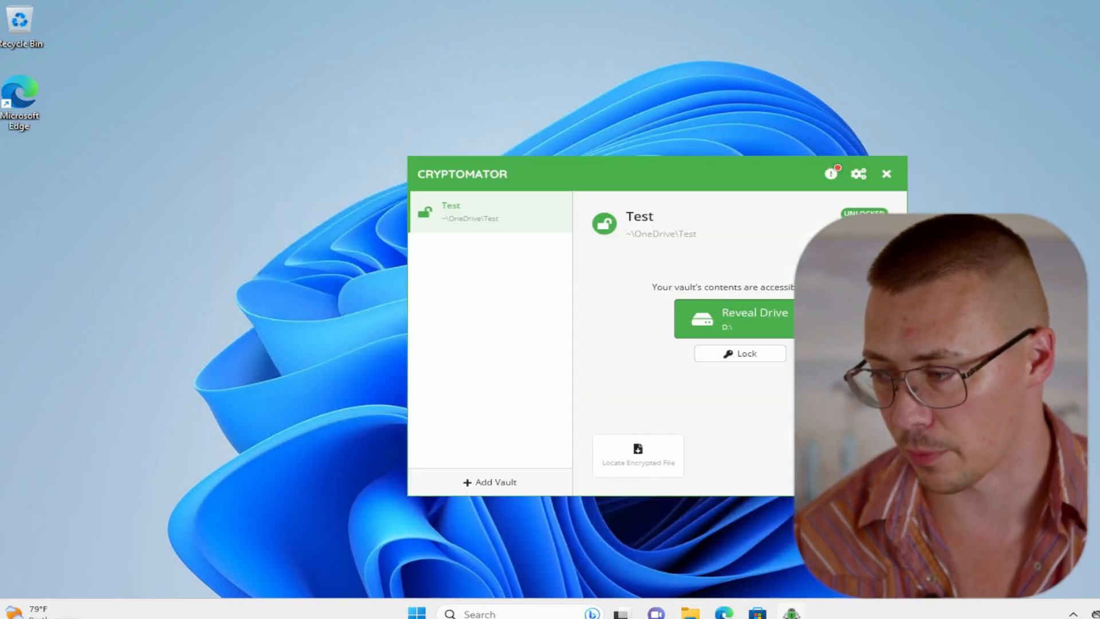
click(740, 352)
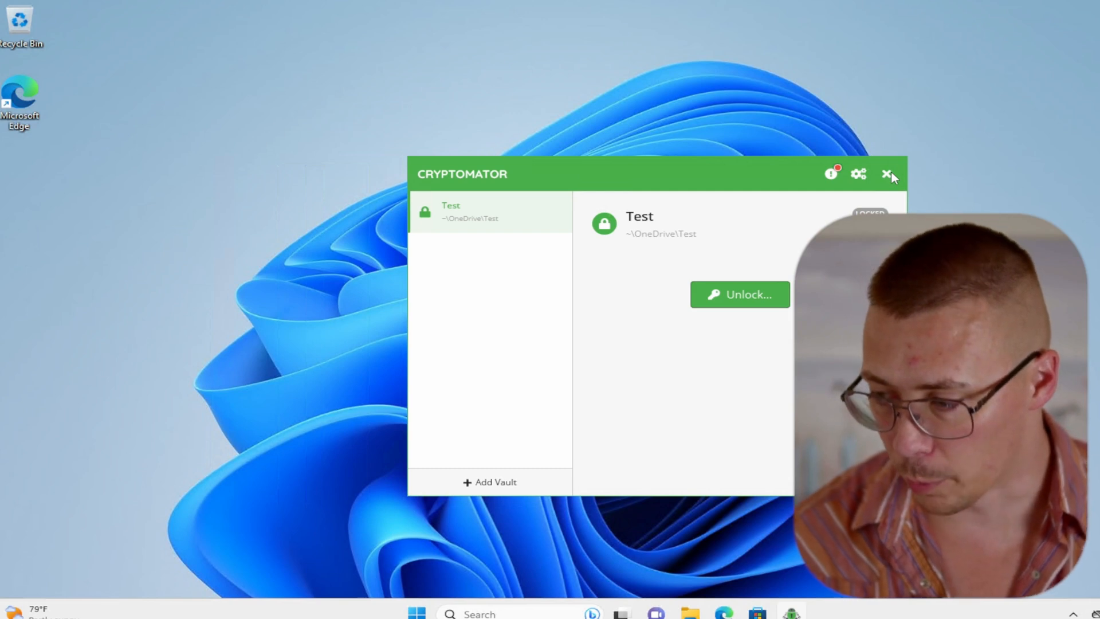
mouse_move(888, 174)
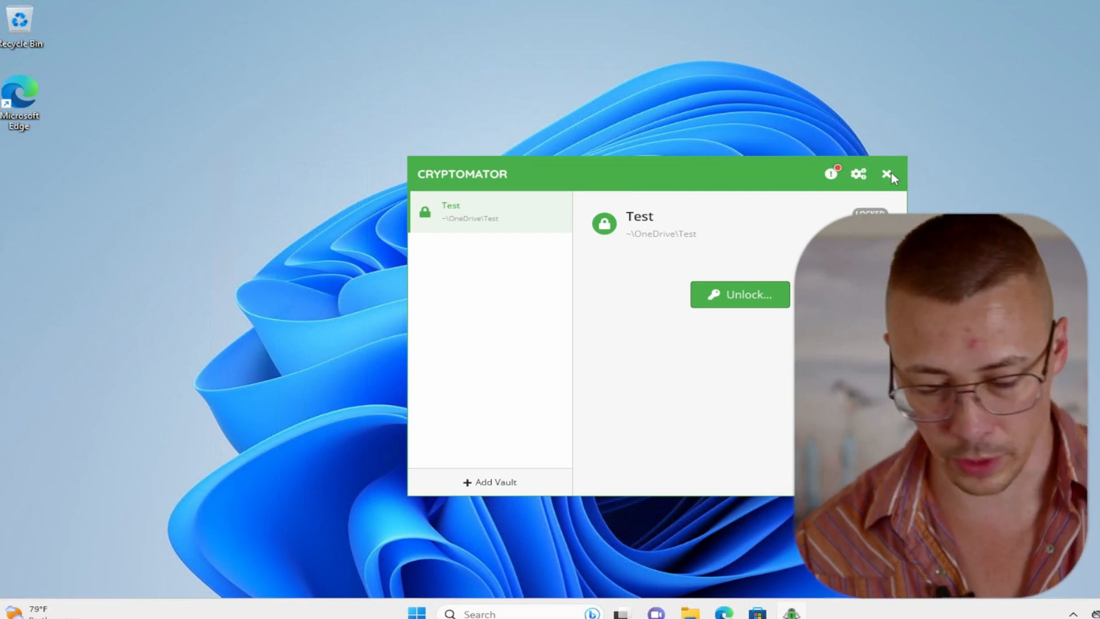
click(887, 174)
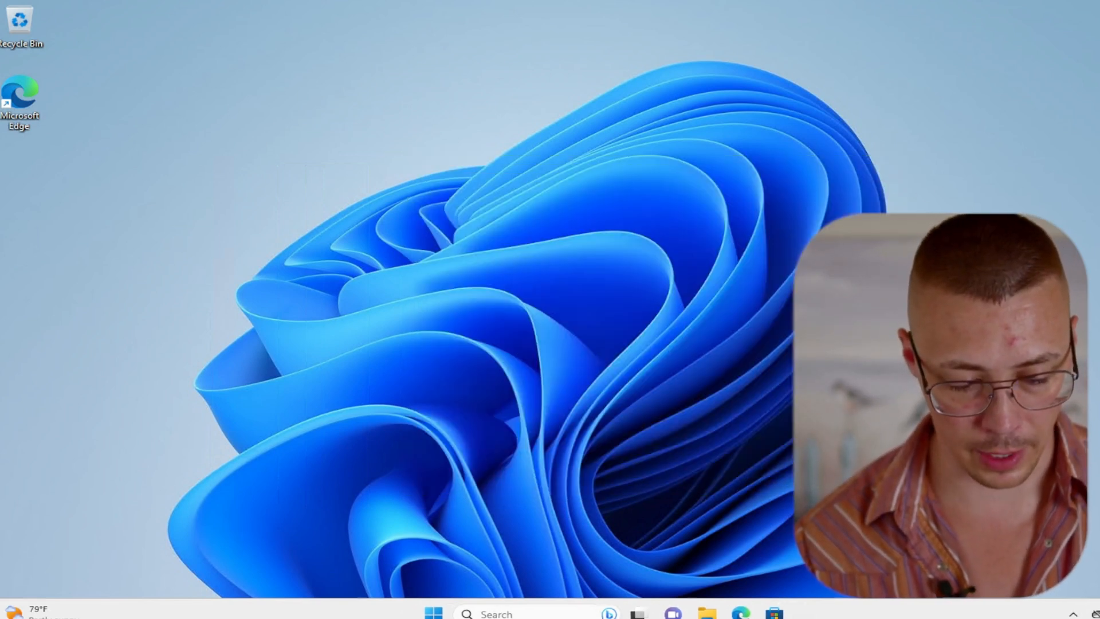